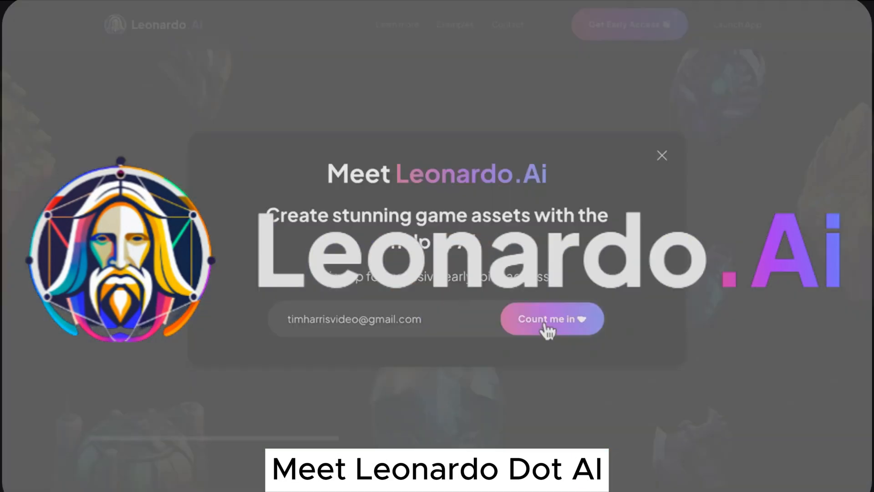
- Sign up for early access, join the Leonardo.Ai Discord general chat, and browse the sample gallery
left_click(550, 318)
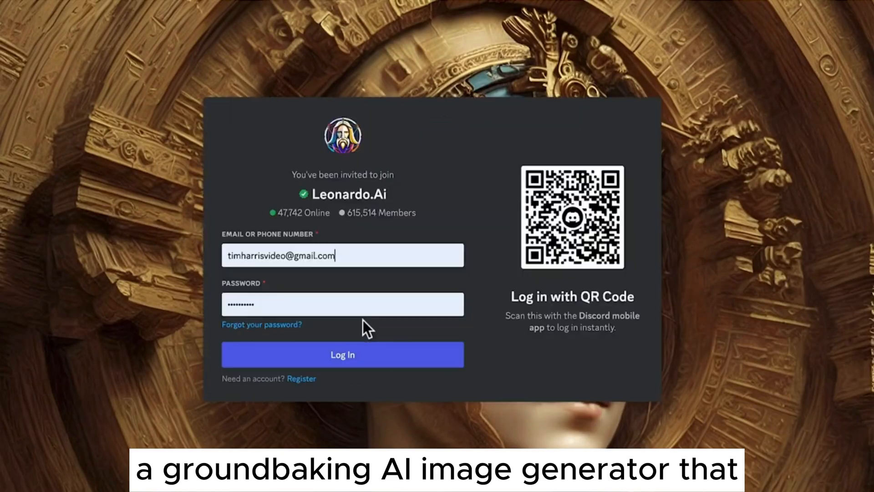
left_click(343, 354)
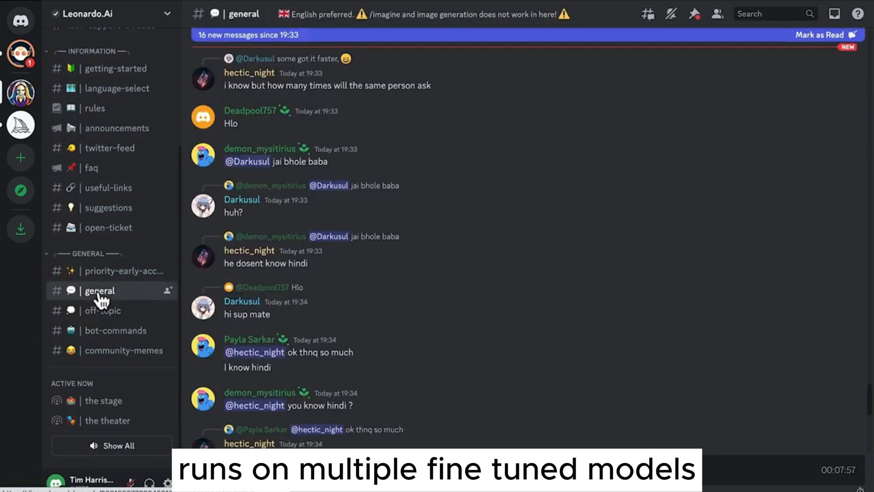
left_click(116, 330)
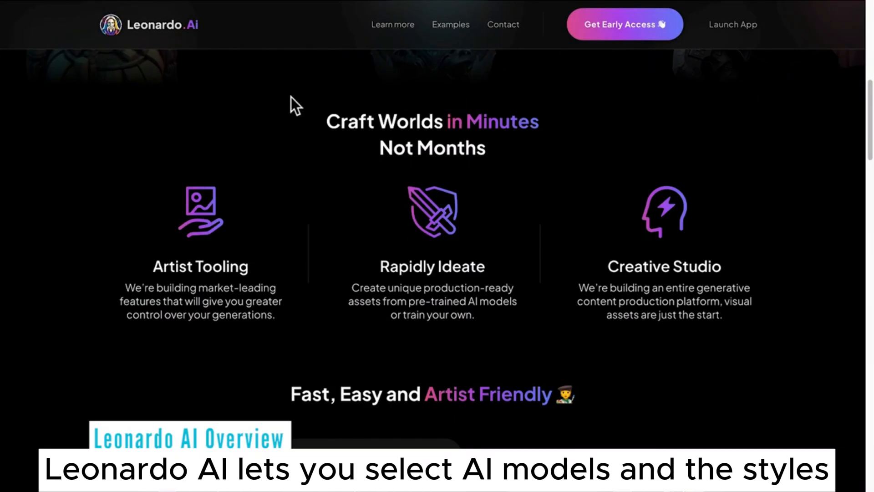
scroll("down", 3)
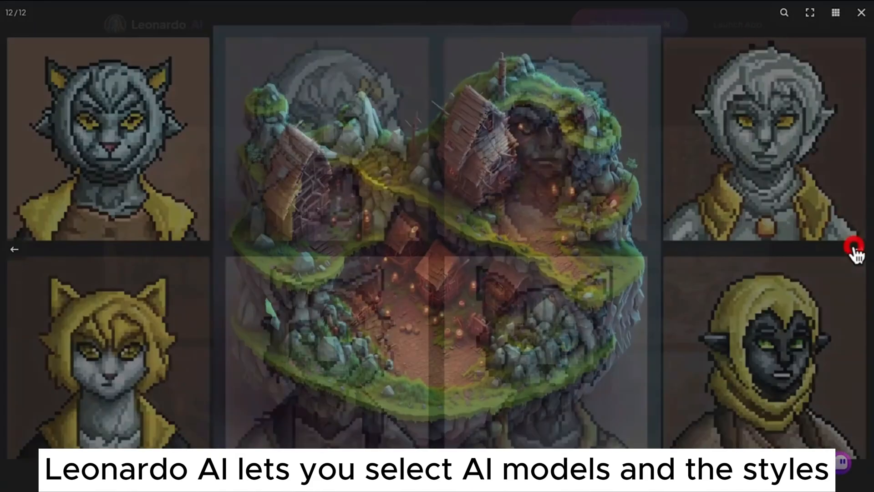
left_click(860, 12)
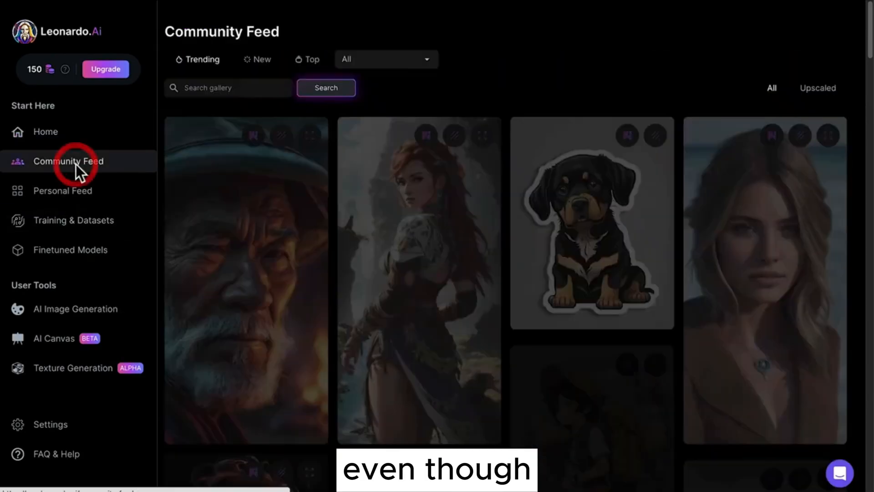
- Tour Training & Datasets, Home and Settings, then reach the AI Image Generation tool
left_click(73, 219)
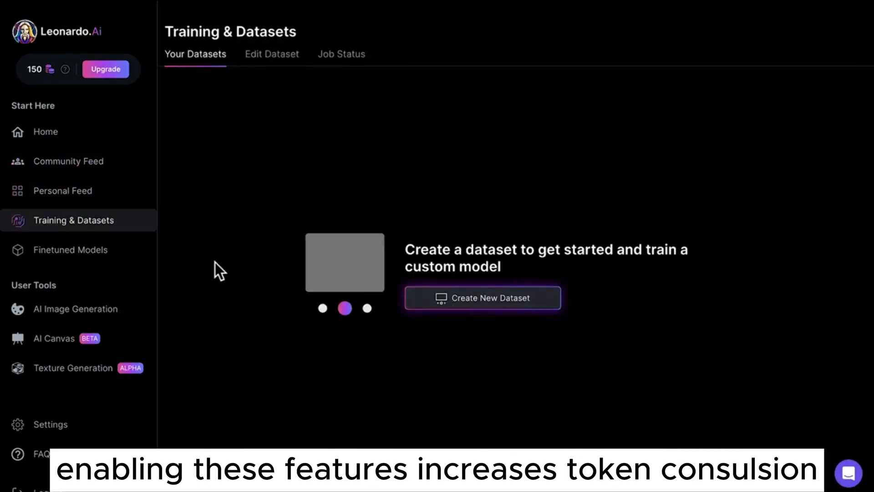
left_click(45, 132)
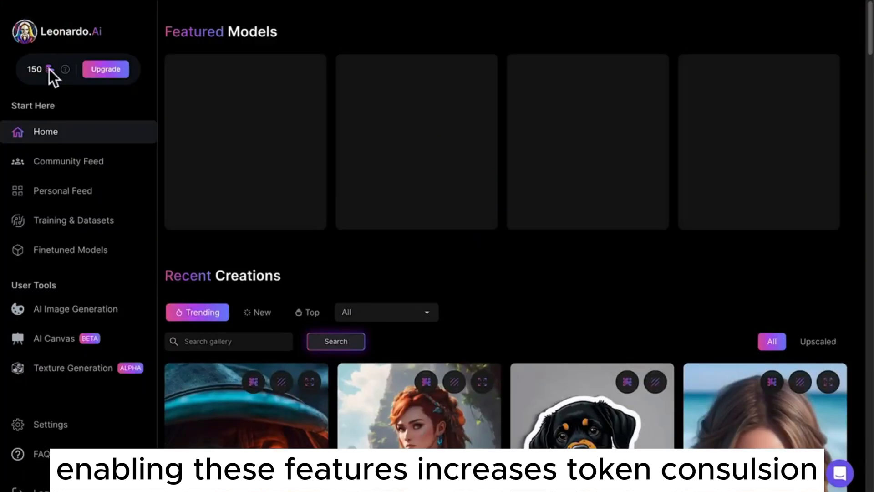
left_click(50, 424)
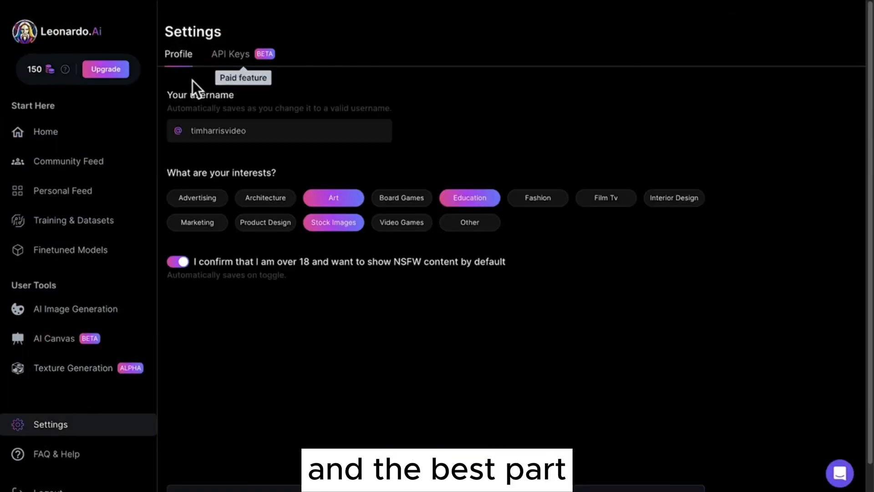
left_click(75, 309)
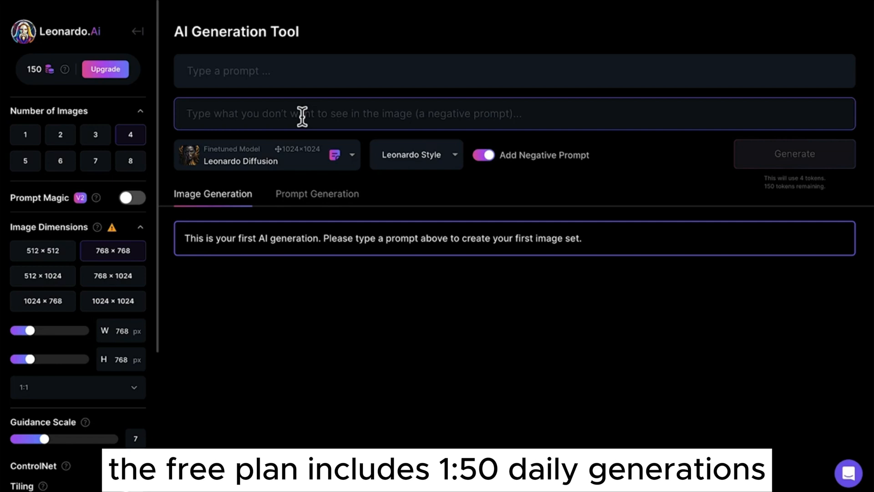
- Generate one red-haired goddess image with the negative prompt disabled and view the result
left_click(483, 155)
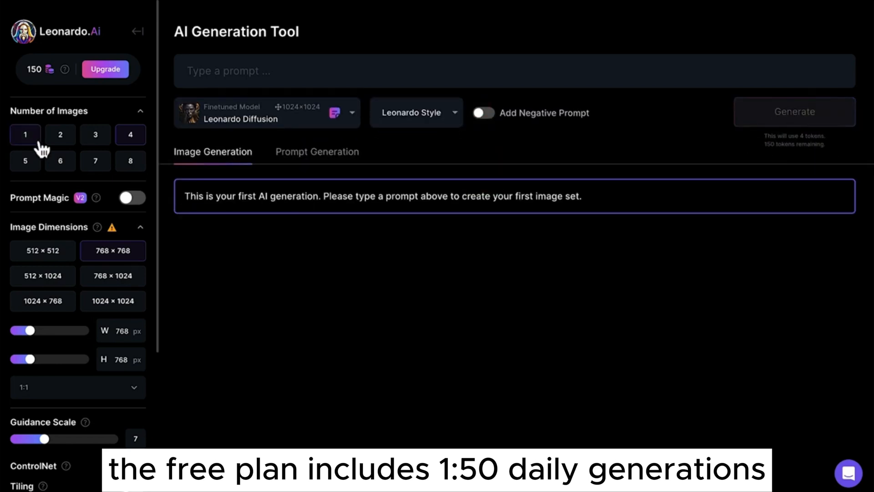
scroll("down", 3)
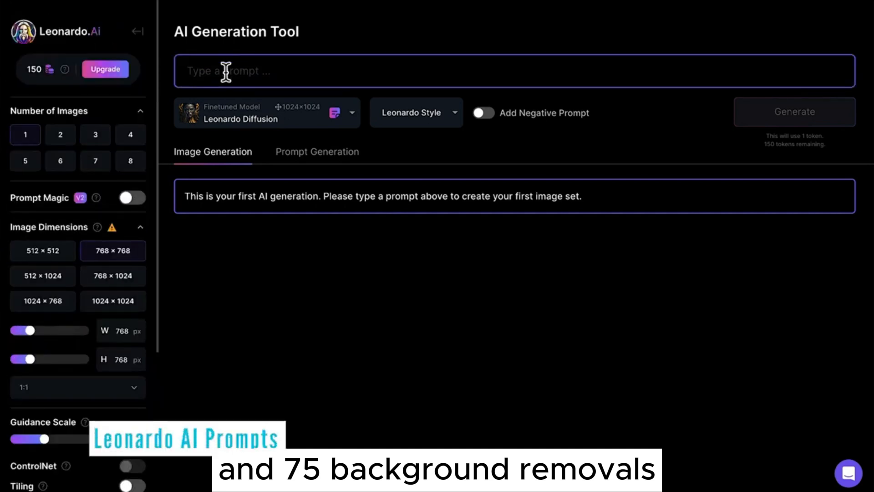
left_click(794, 111)
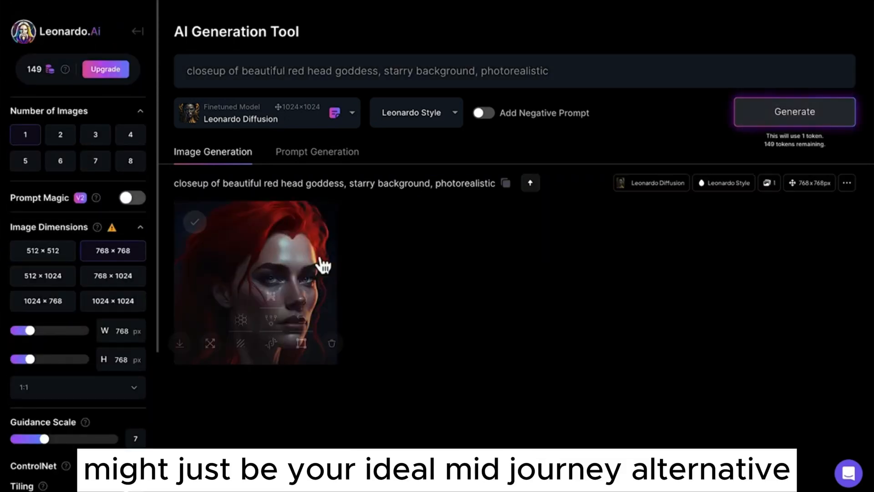
left_click(255, 282)
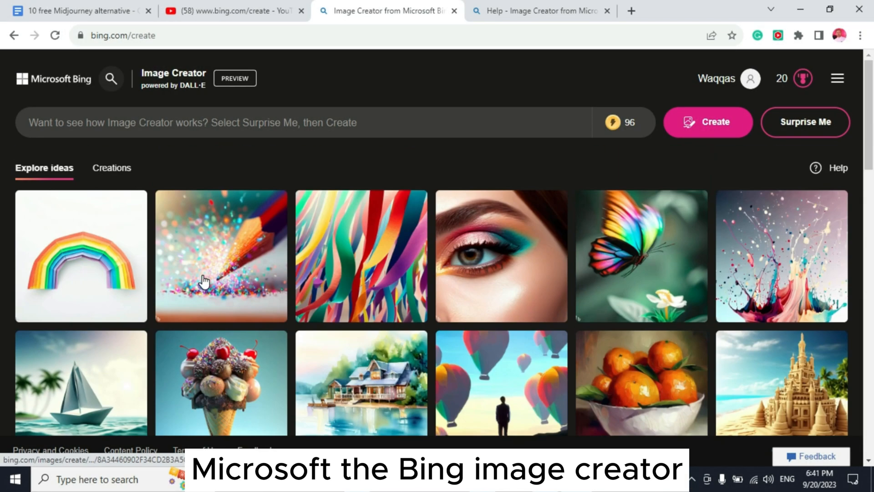
- Create images from the prompt 'lake saif ul malok' and view the sunny lake result full-size
type("lake s")
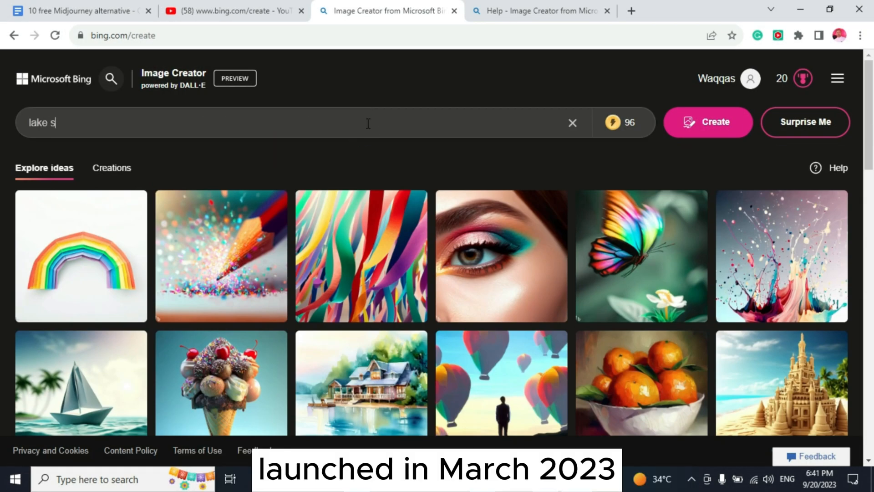
type("aof ul malo")
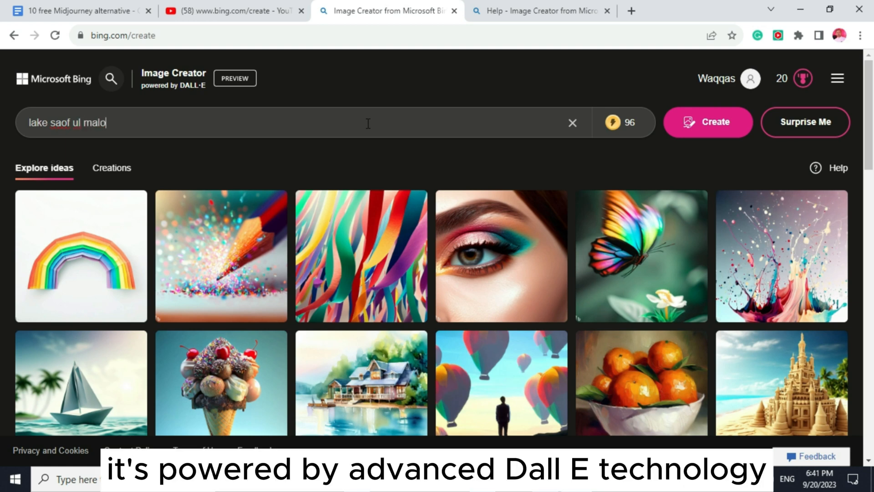
type("lake saif ul malok")
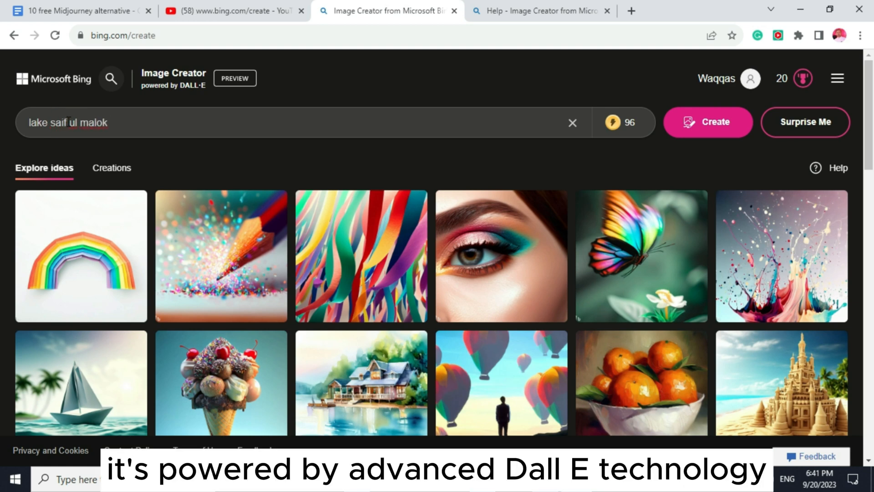
left_click(708, 122)
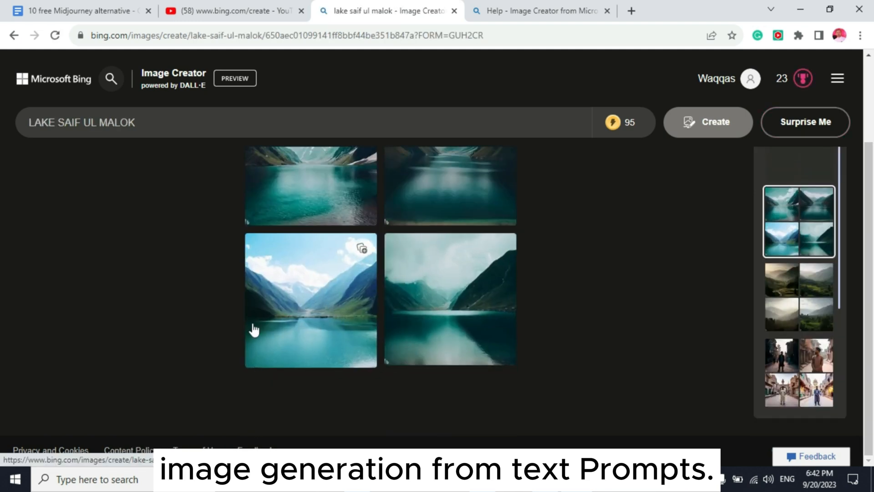
left_click(310, 300)
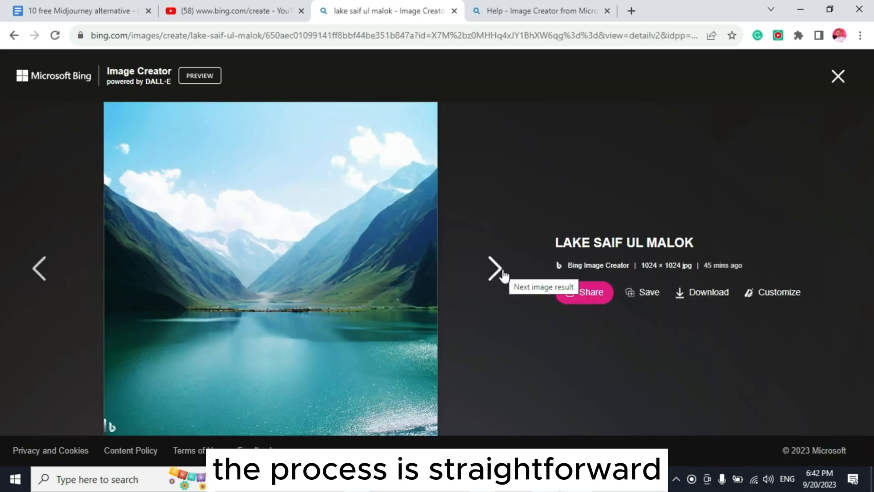
left_click(496, 268)
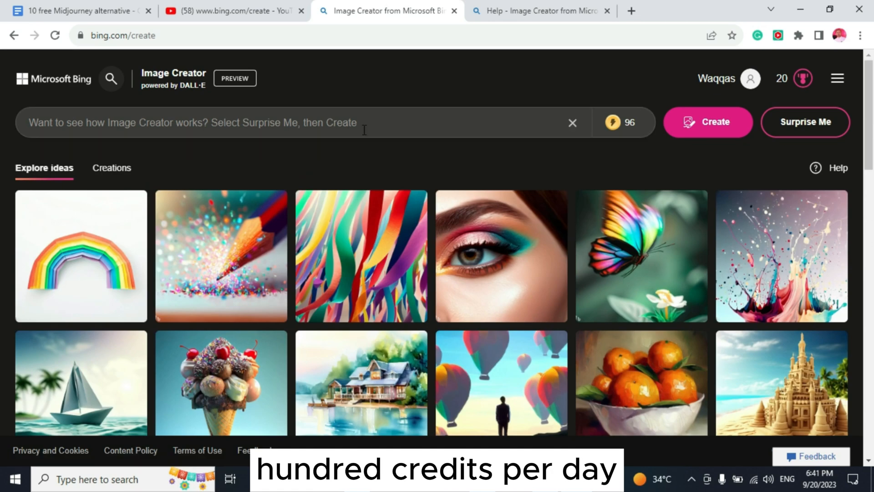
- Re-run the 'lake saif ul malok' prompt and page through the full-size lake images
type("lake sao")
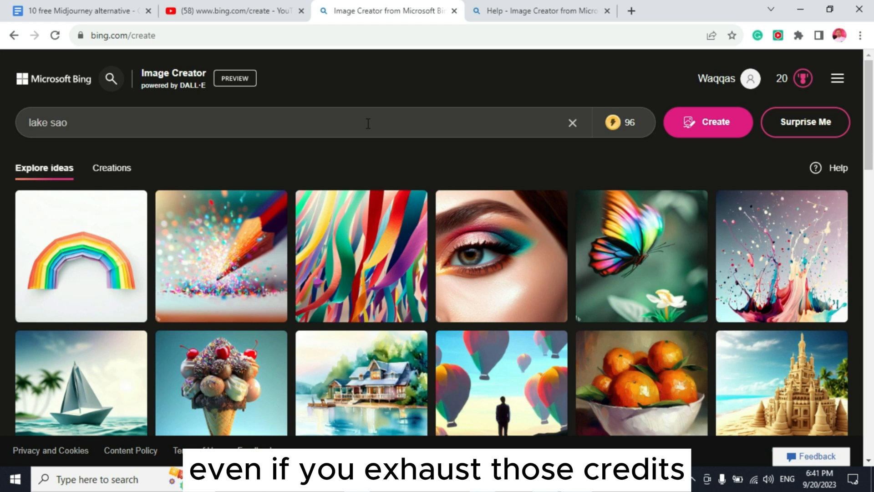
type("f ul malok")
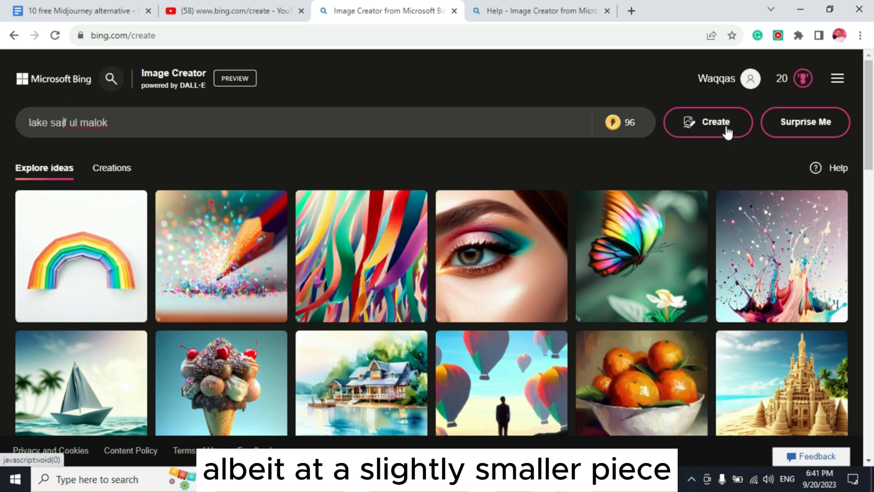
left_click(708, 122)
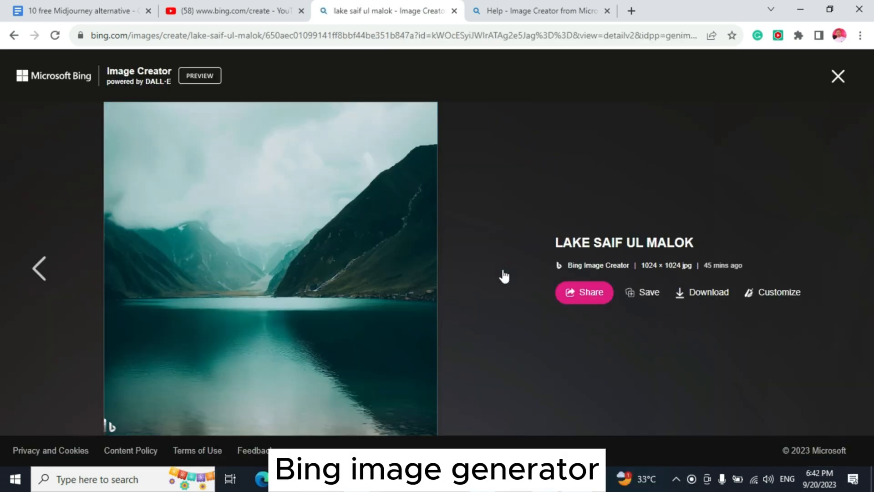
left_click(39, 268)
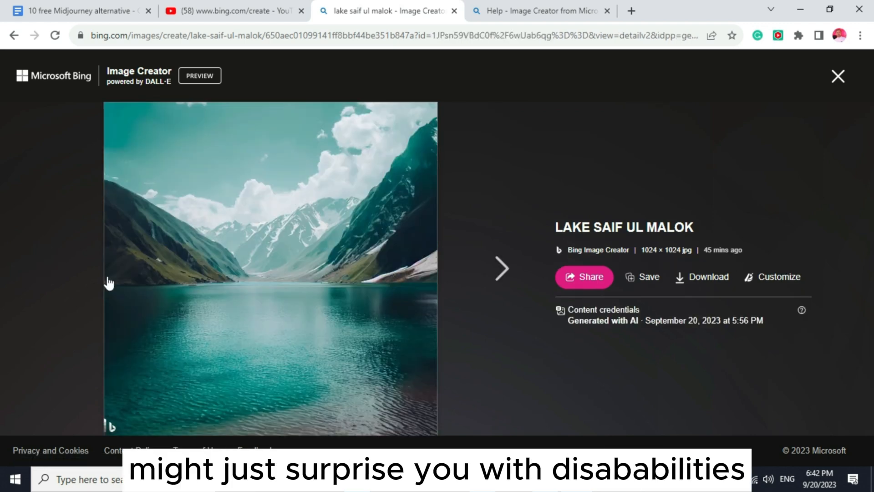
left_click(838, 76)
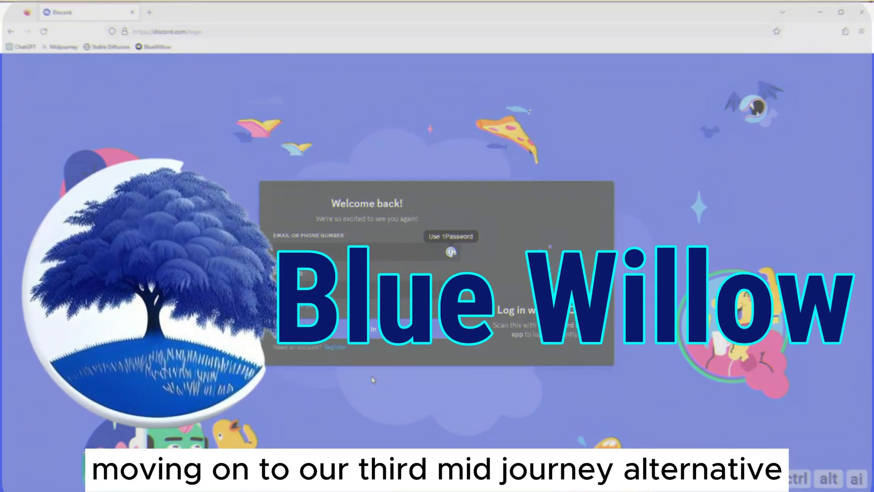
- Log in to Discord, accept the BlueWillow invite, and create a personal server named 'my bluewillow server'
left_click(153, 46)
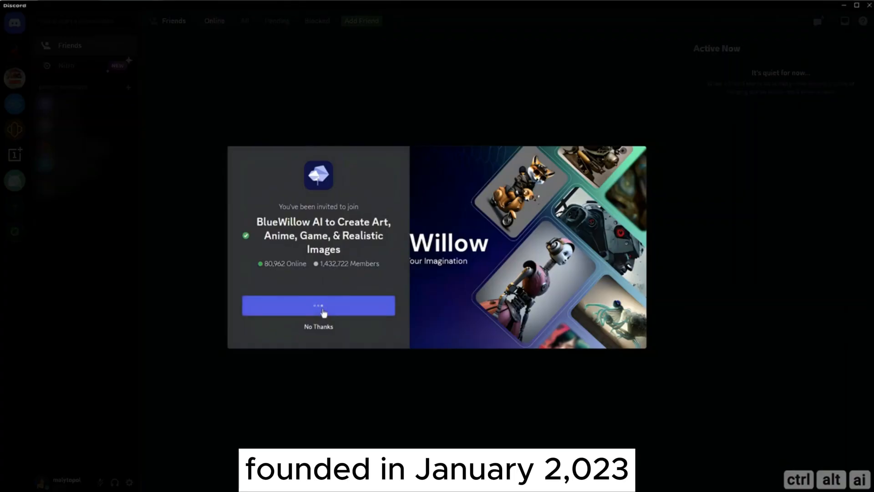
left_click(318, 306)
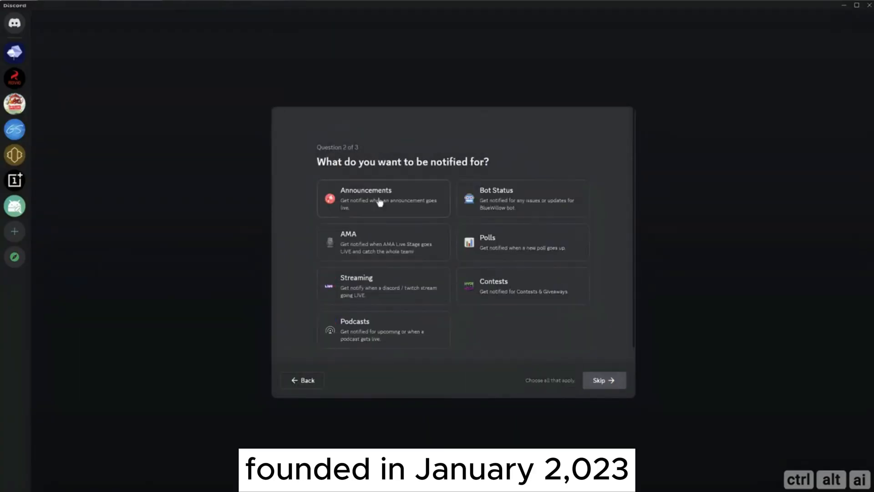
left_click(603, 380)
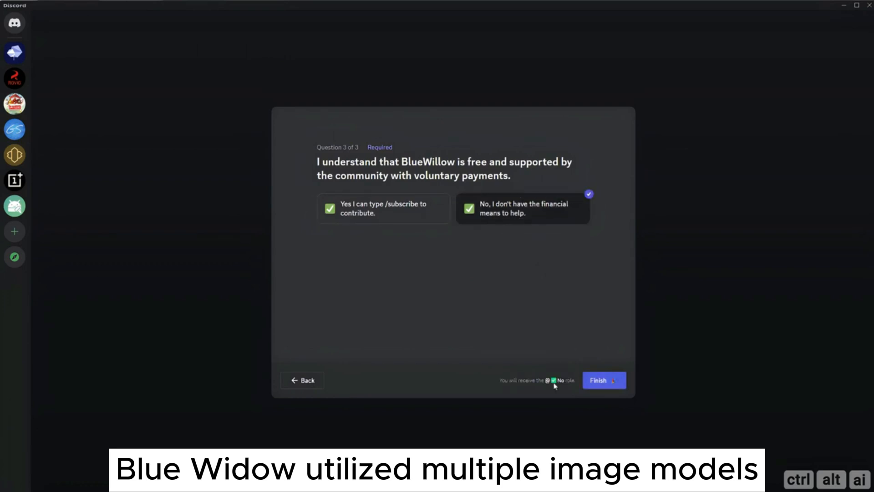
left_click(603, 380)
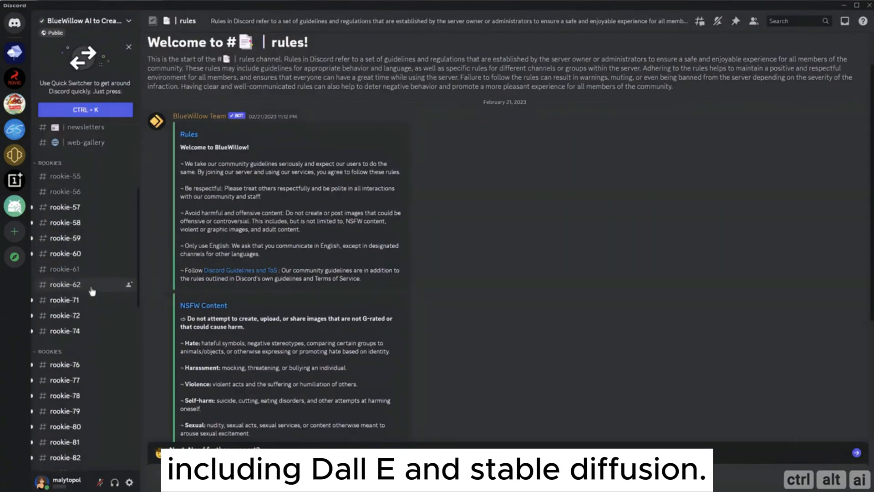
left_click(14, 230)
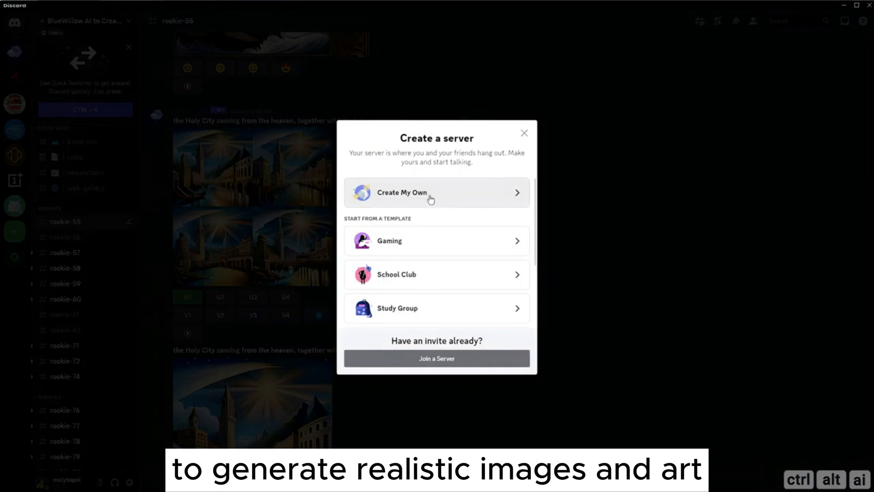
left_click(437, 192)
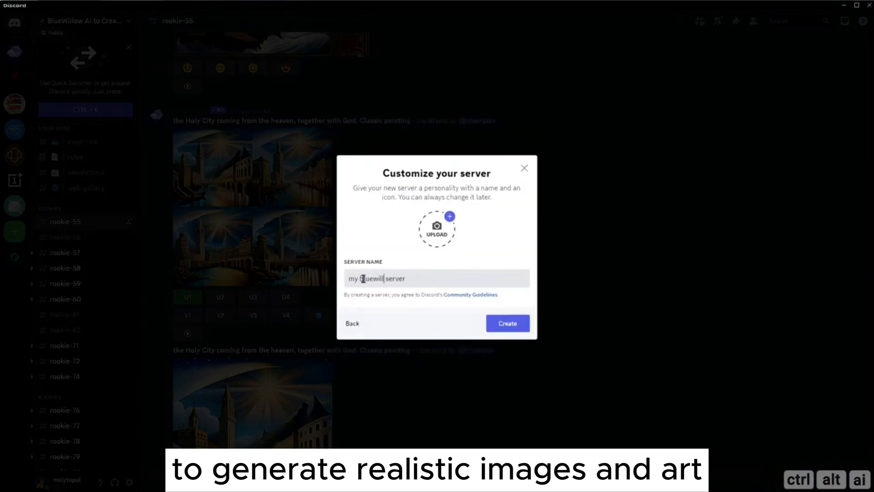
left_click(507, 323)
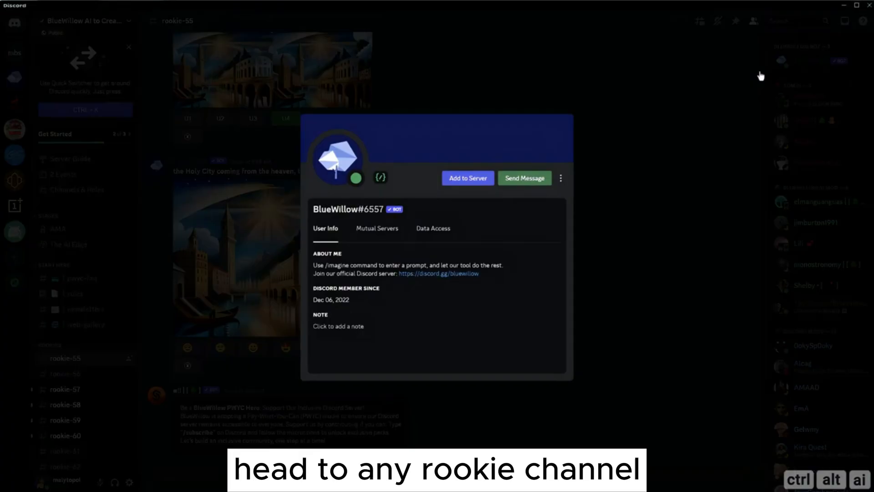
- Authorize the BlueWillow bot to join my bluewillow server
left_click(467, 178)
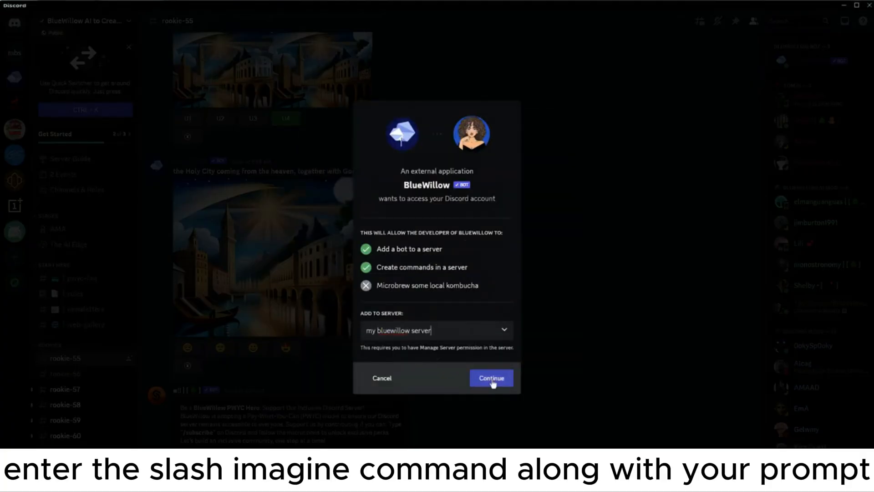
left_click(489, 378)
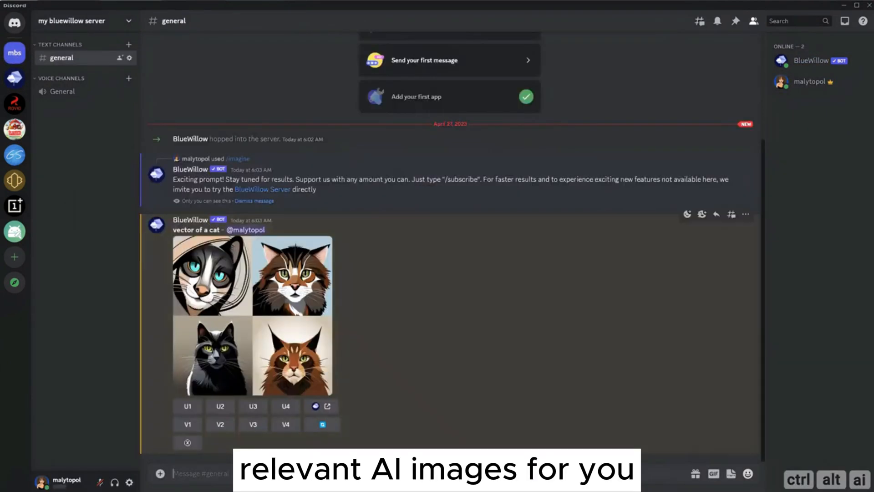
- Add a new text channel named 'youtube-blu...' to my bluewillow server
left_click(129, 45)
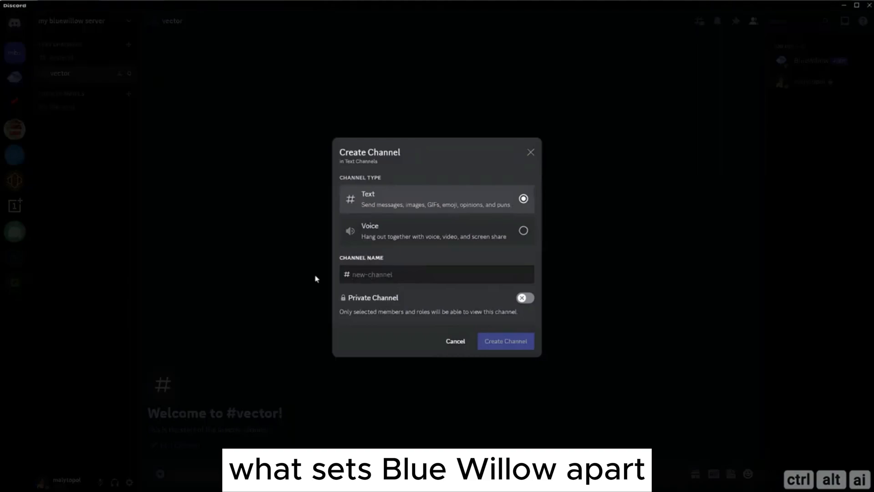
type("youtube-blu")
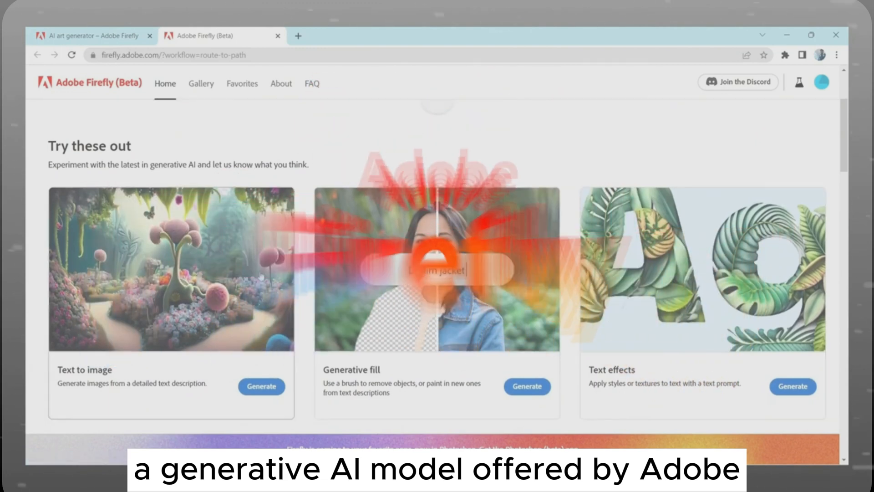
- Generate jungle teddy bear images in Photo style with golden hour lighting
left_click(262, 385)
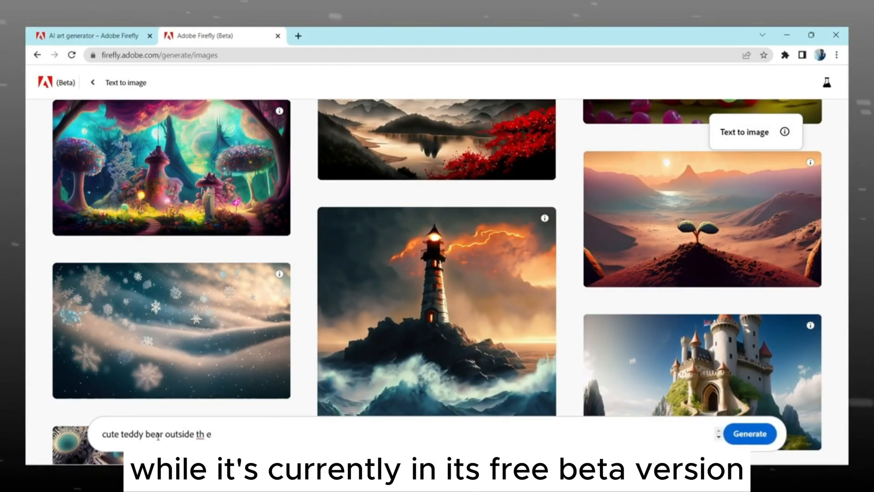
left_click(750, 433)
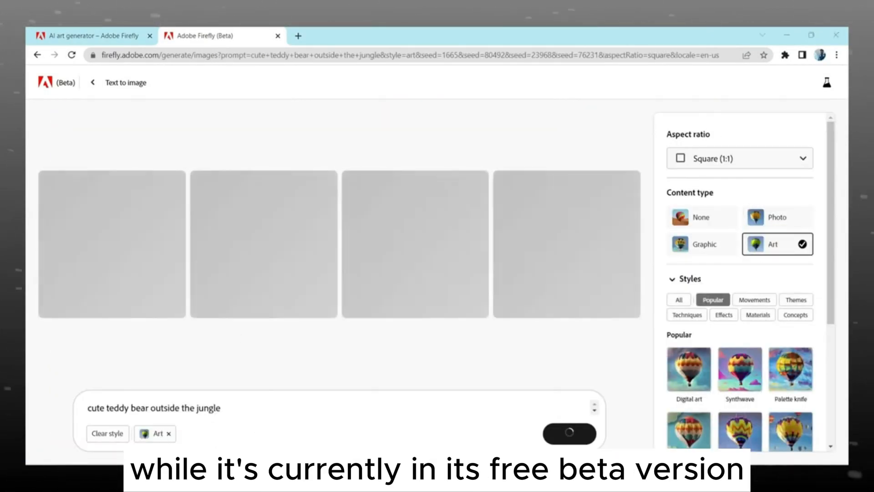
left_click(777, 217)
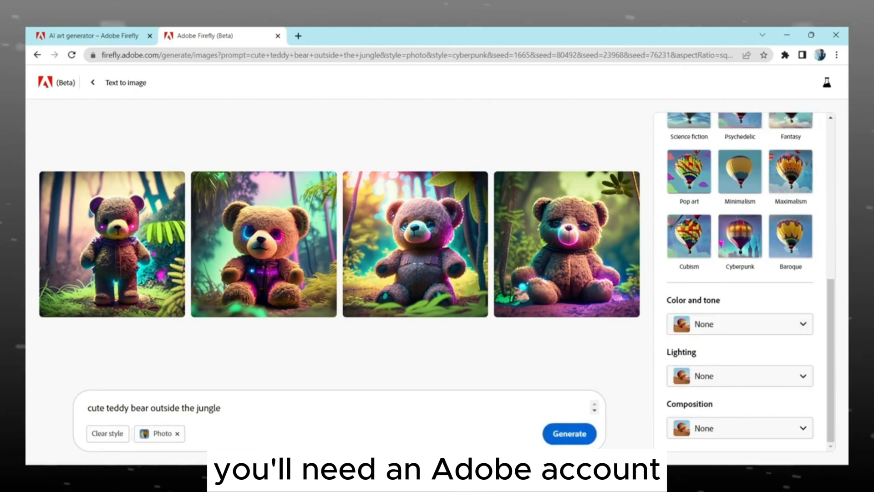
left_click(569, 434)
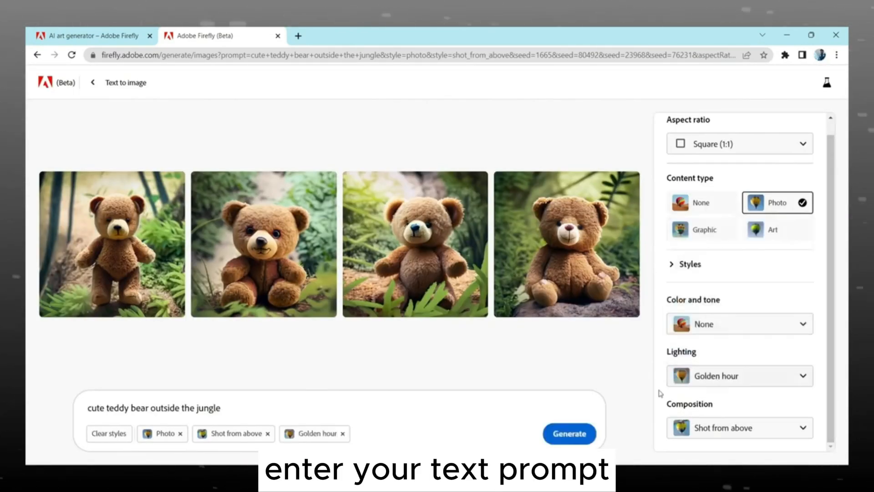
- Generate 'mountains in rain' images and return to the Firefly home page
type("mountains in rain , dark light , clouds are there ,")
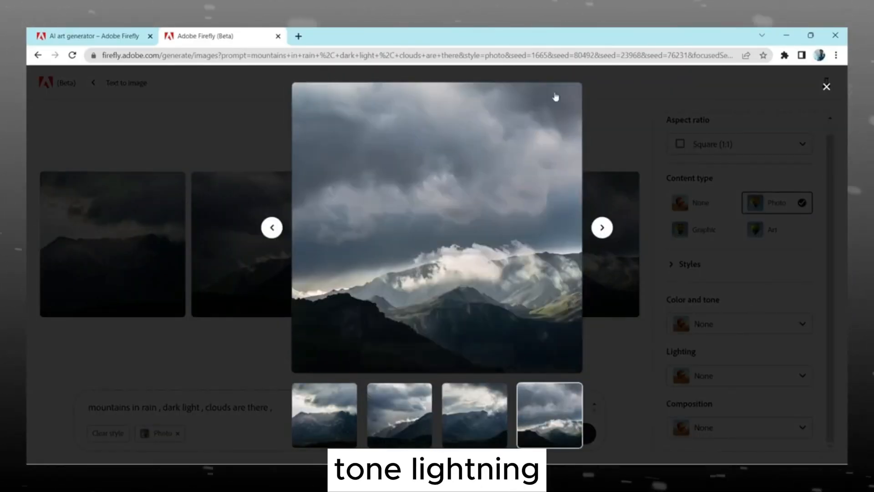
left_click(701, 229)
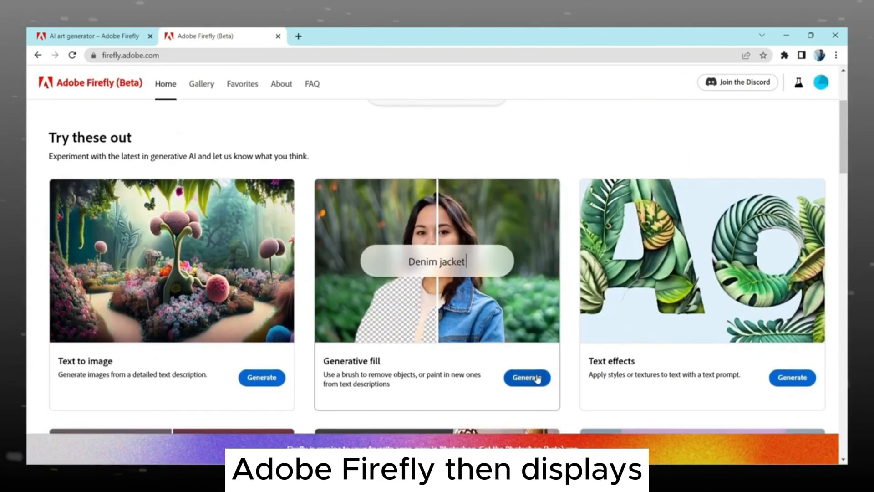
- Use Generative fill to replace the photo's background with a lakeside treeline behind the man
left_click(527, 378)
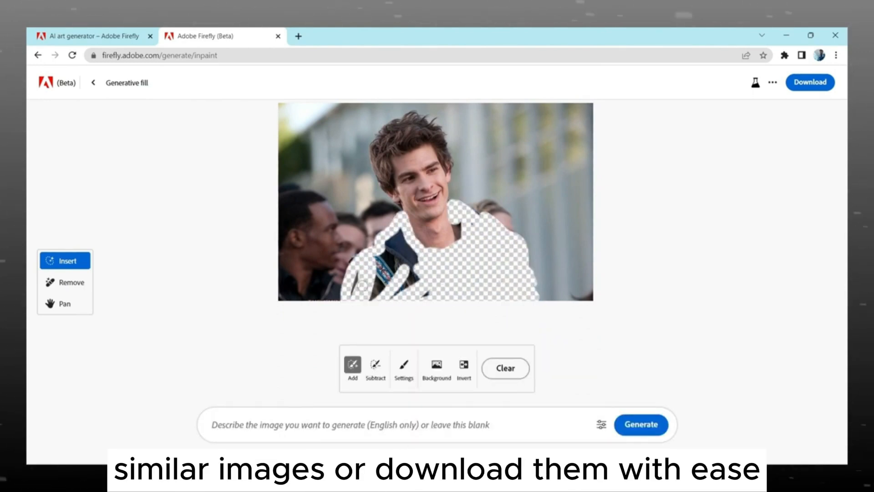
left_click(641, 424)
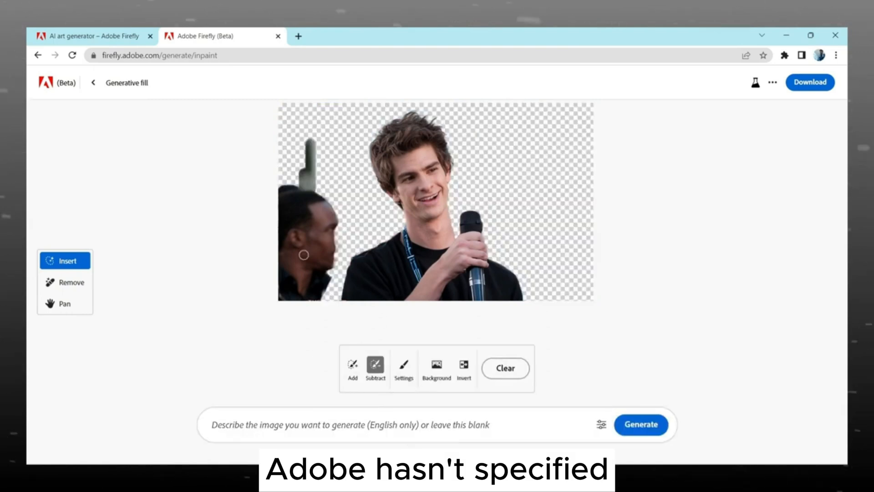
left_click(640, 424)
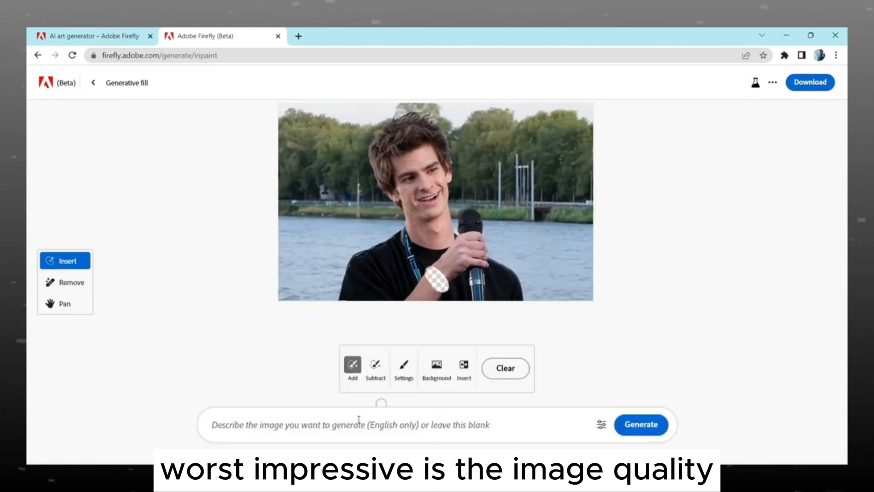
- Render '9.12 EDITS' as white and gold feather lettering with Text effects
left_click(640, 424)
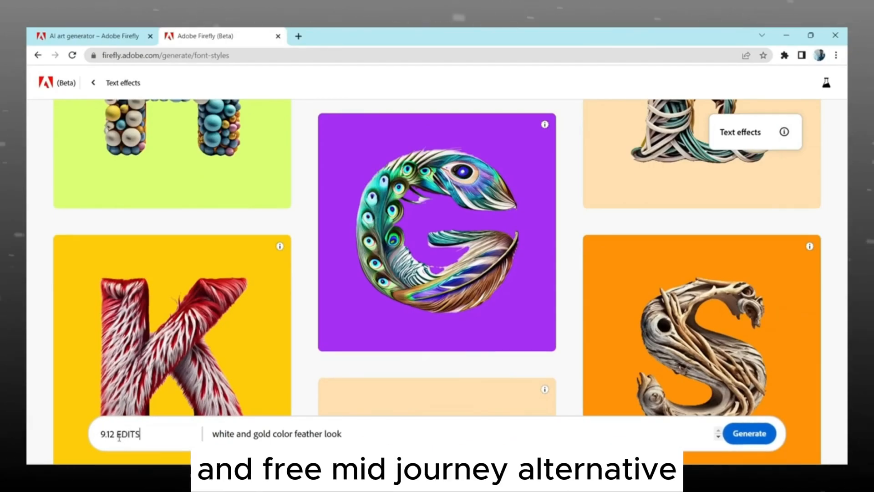
left_click(749, 433)
type("wa")
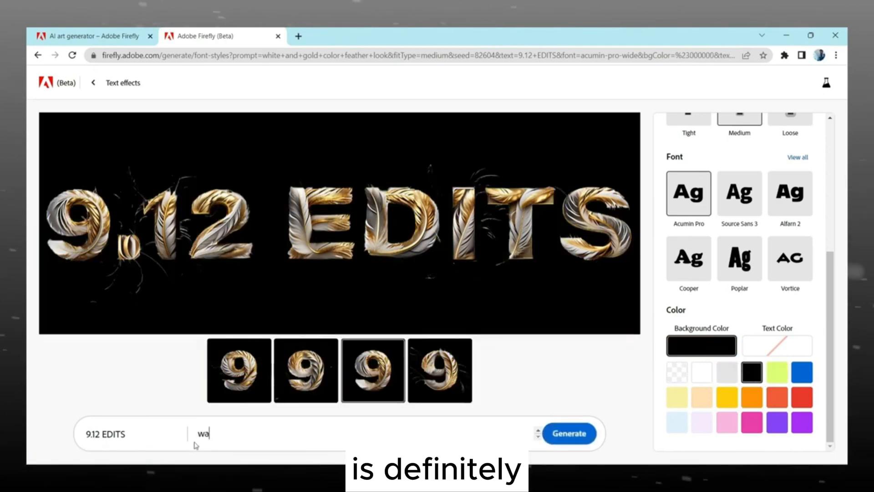
left_click(569, 433)
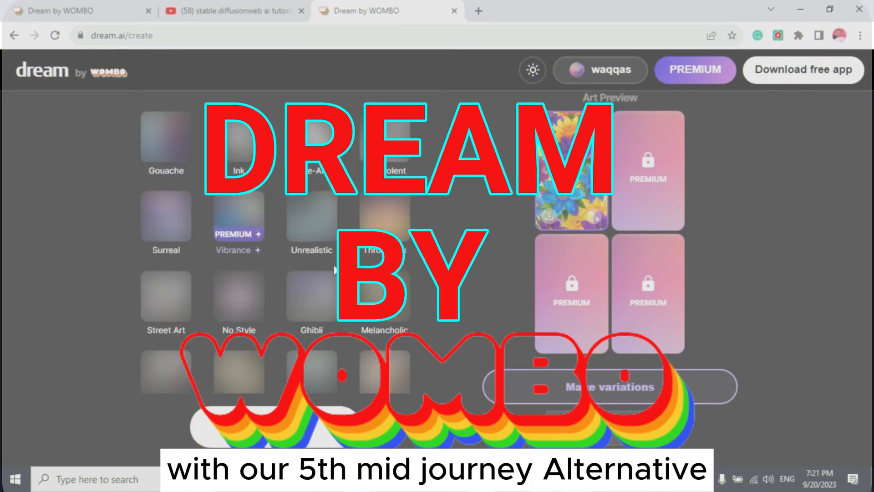
- Dismiss the 'Love creating with AI?' app promotion and browse the art style list while the flower artwork renders
scroll("up", 3)
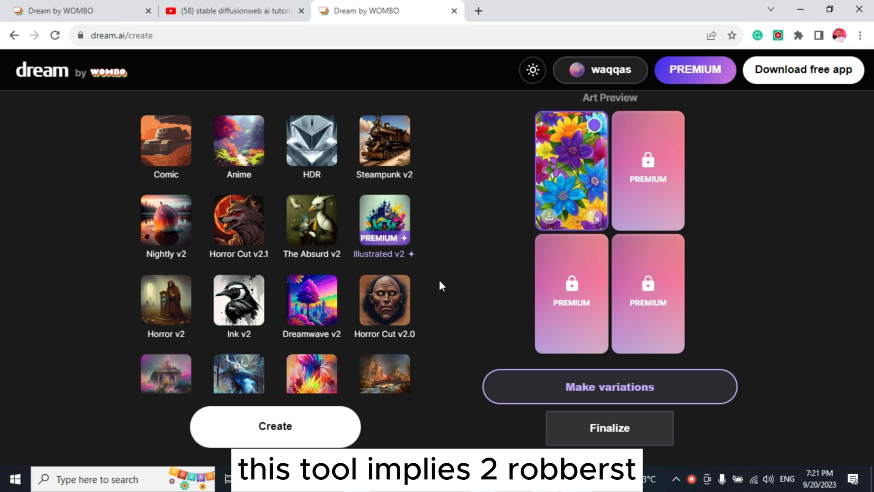
scroll("down", 3)
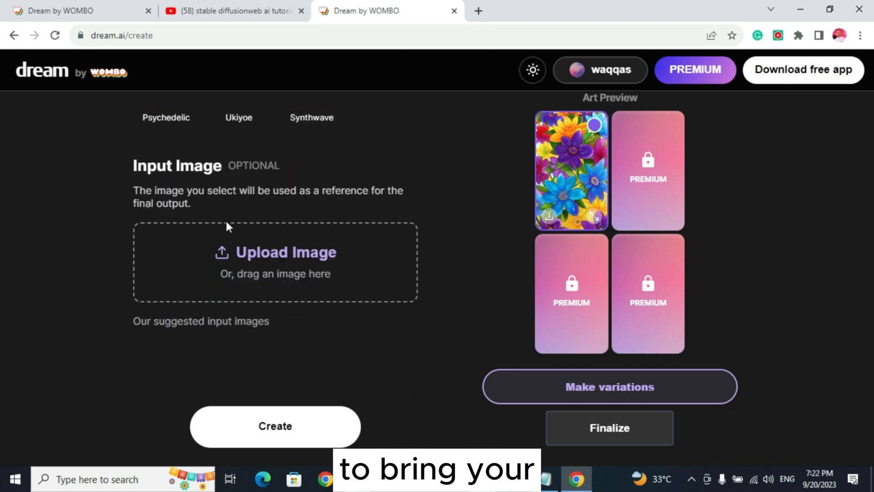
scroll("up", 3)
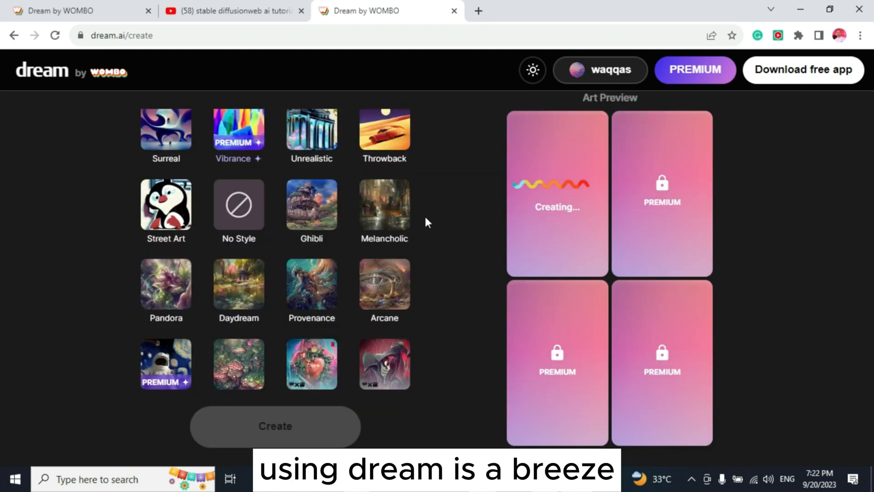
scroll("up", 3)
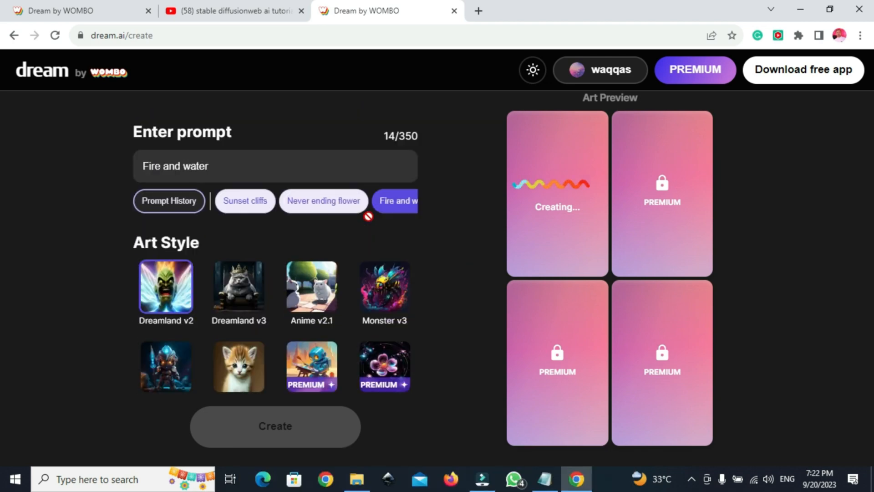
scroll("down", 3)
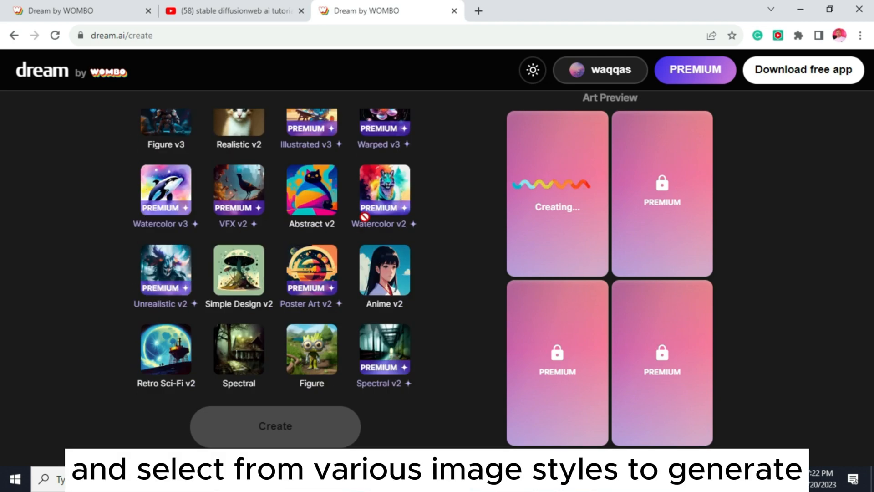
scroll("down", 3)
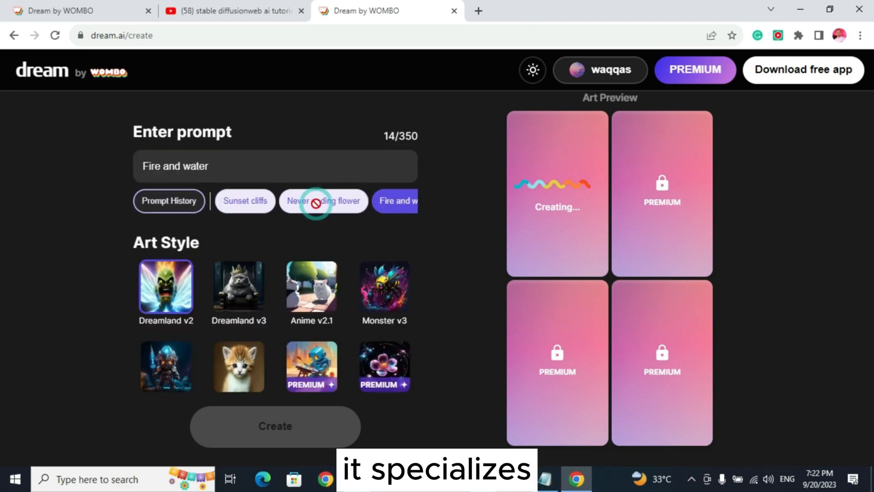
scroll("down", 3)
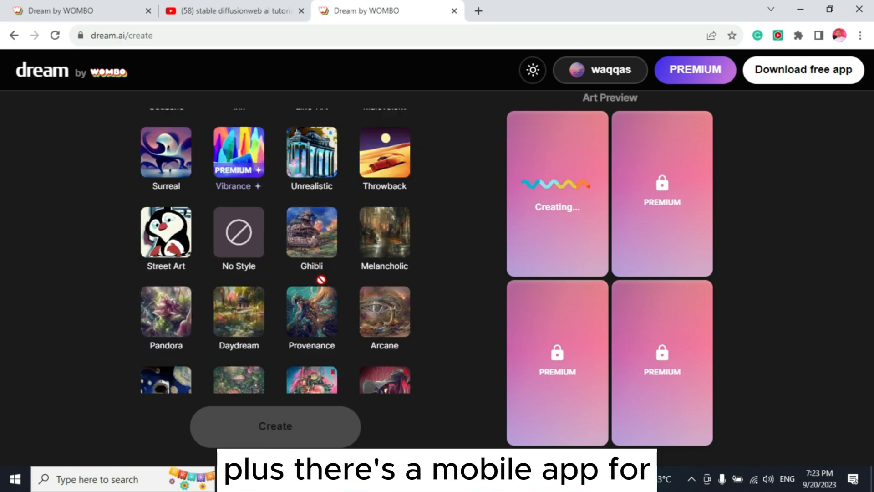
scroll("up", 3)
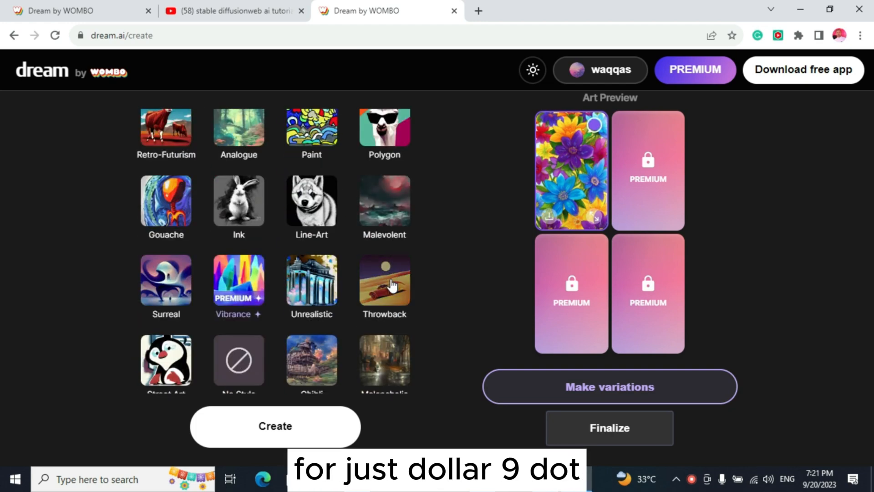
scroll("down", 3)
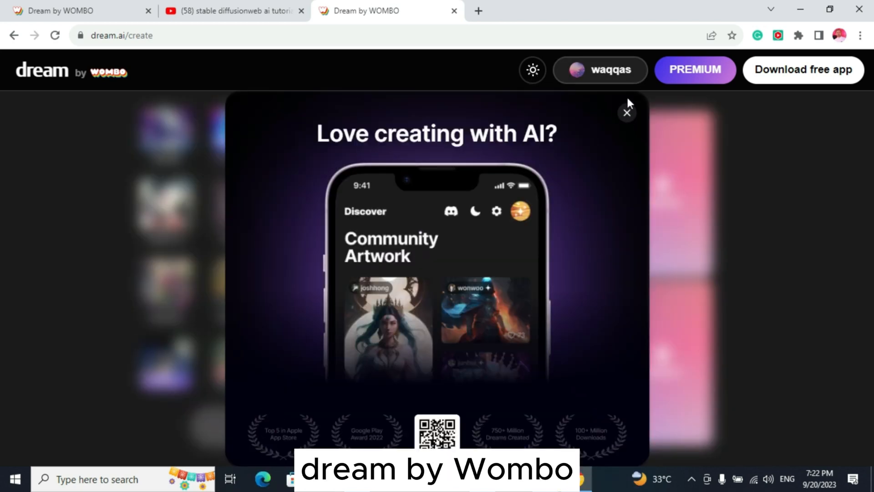
left_click(626, 112)
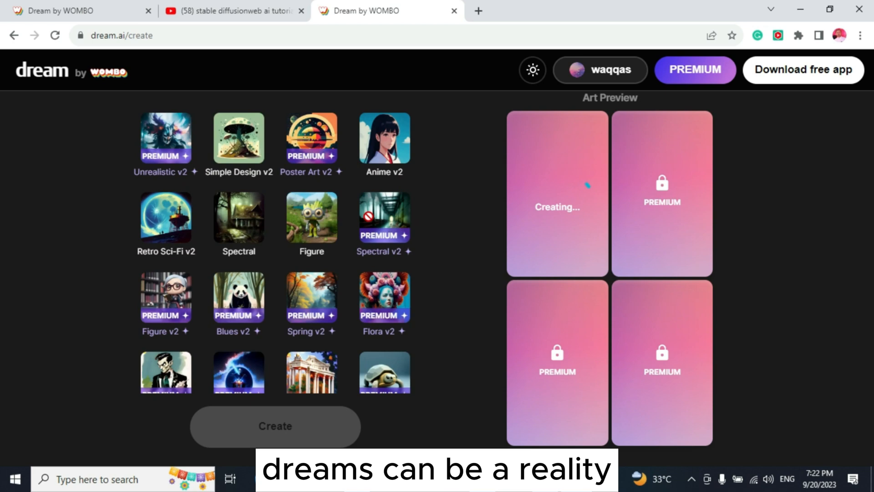
scroll("up", 3)
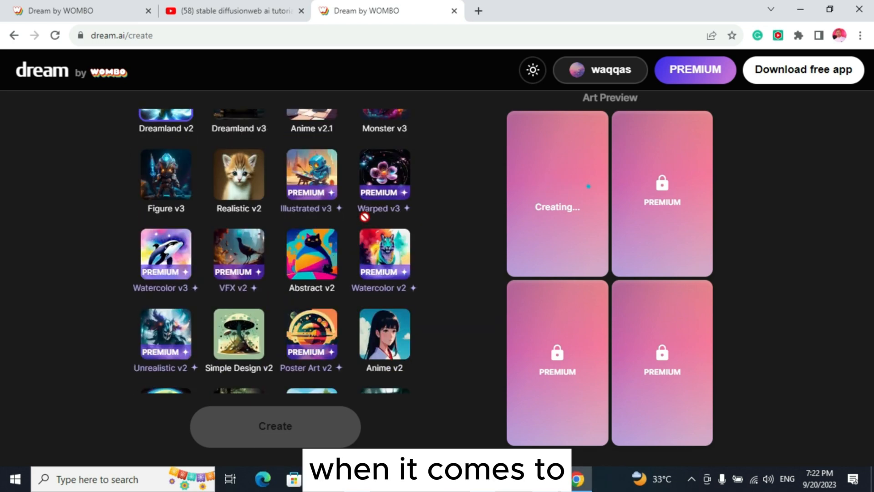
scroll("down", 3)
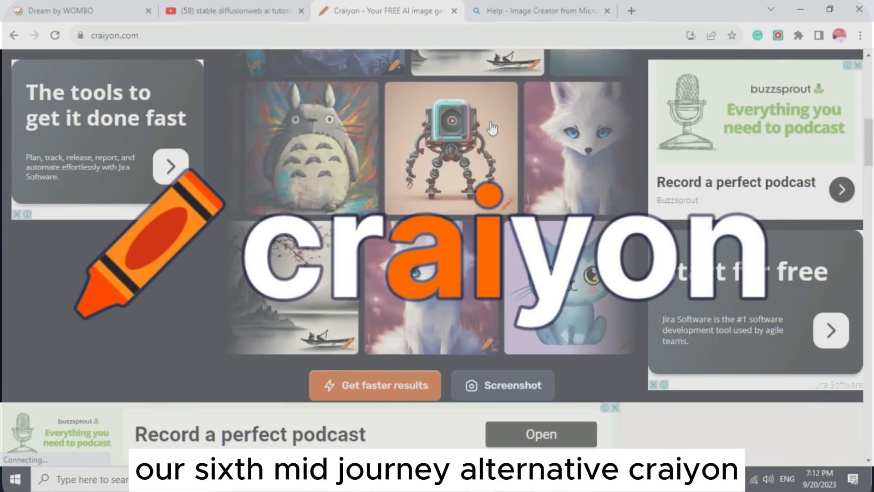
- Switch to the craiyon.com tab and look over its sample image gallery
left_click(446, 150)
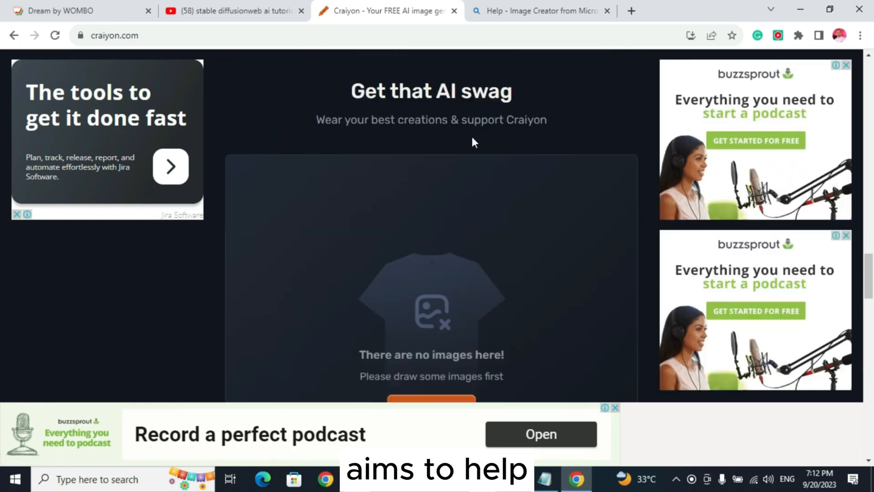
scroll("down", 3)
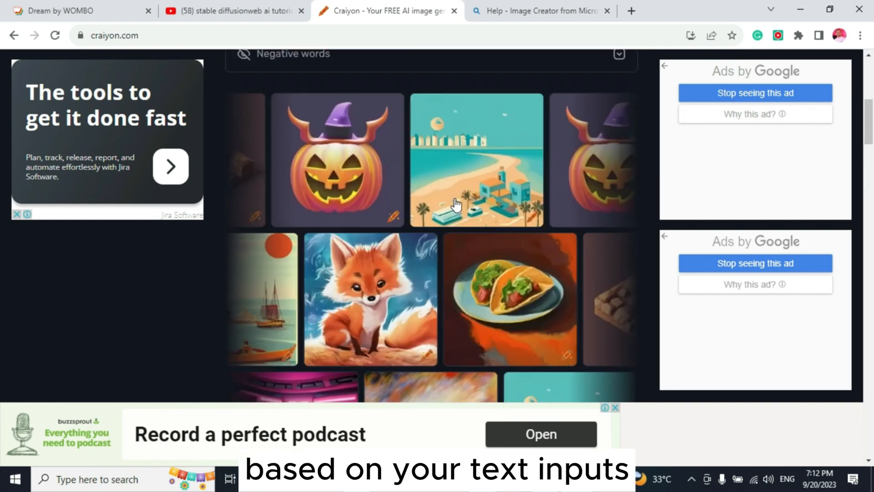
scroll("up", 3)
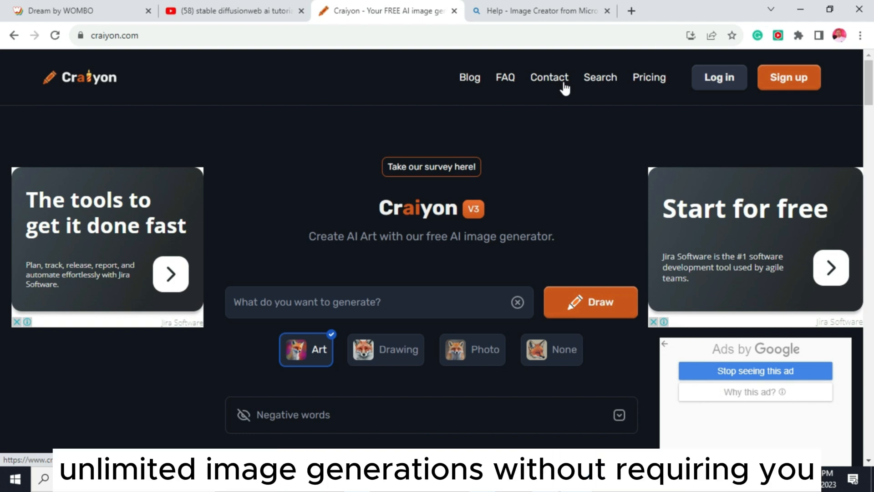
left_click(538, 11)
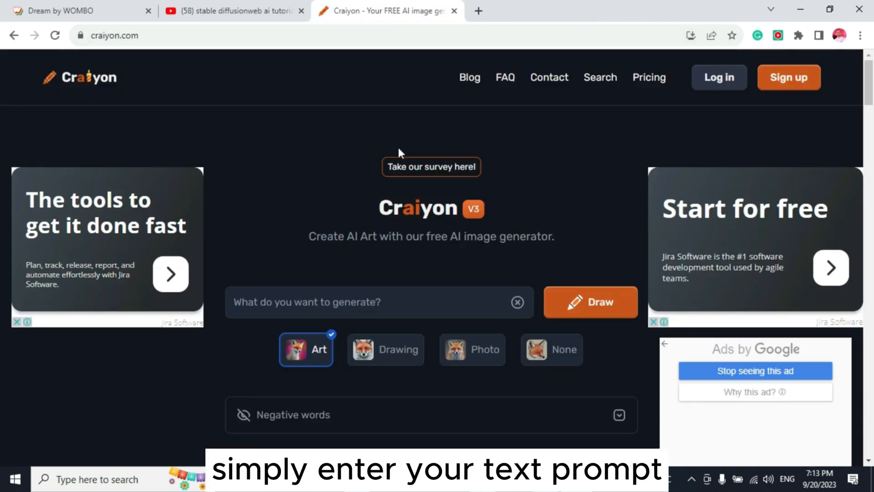
mouse_move(200, 164)
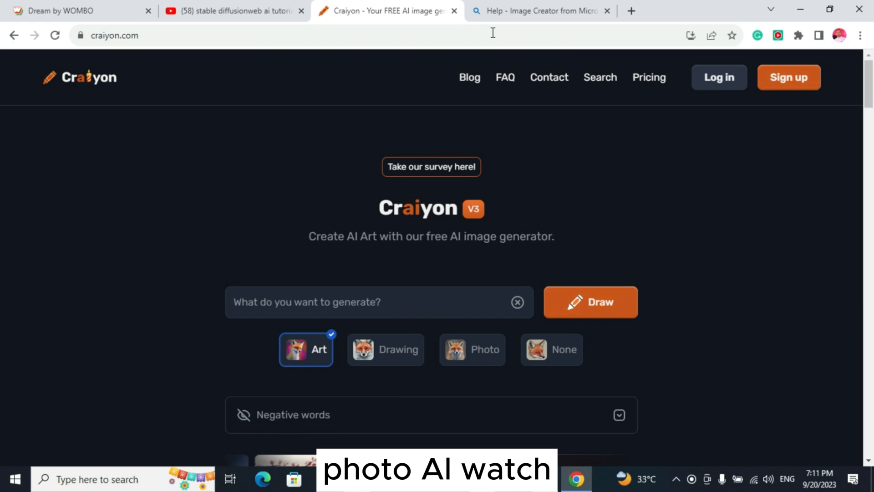
- Scroll through similar images, the Craiyon Pro offer and merchandise, then return to the generator page
scroll("down", 3)
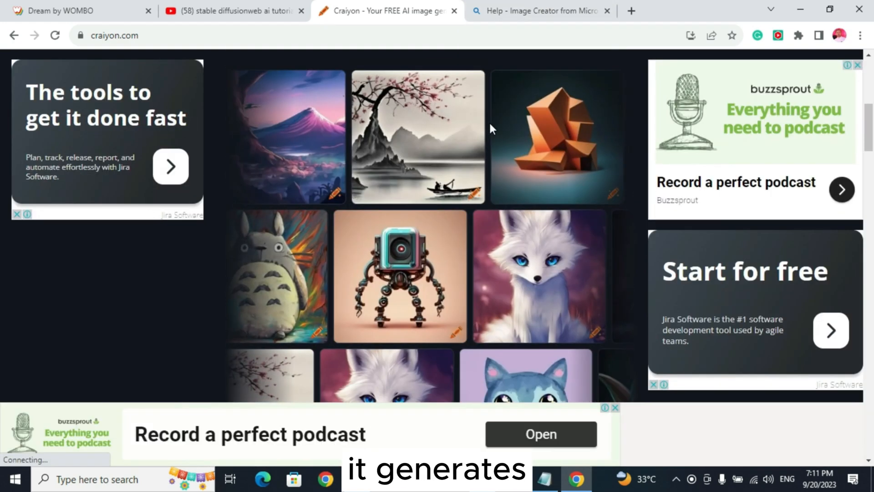
scroll("down", 3)
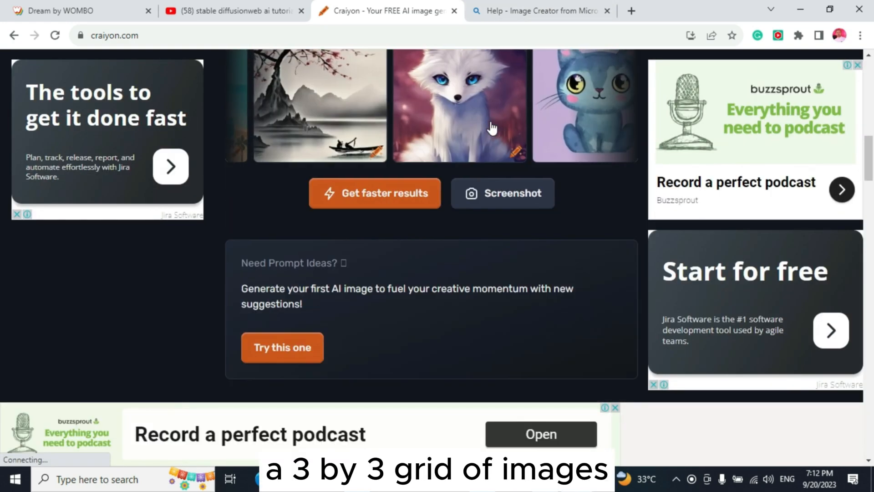
scroll("down", 3)
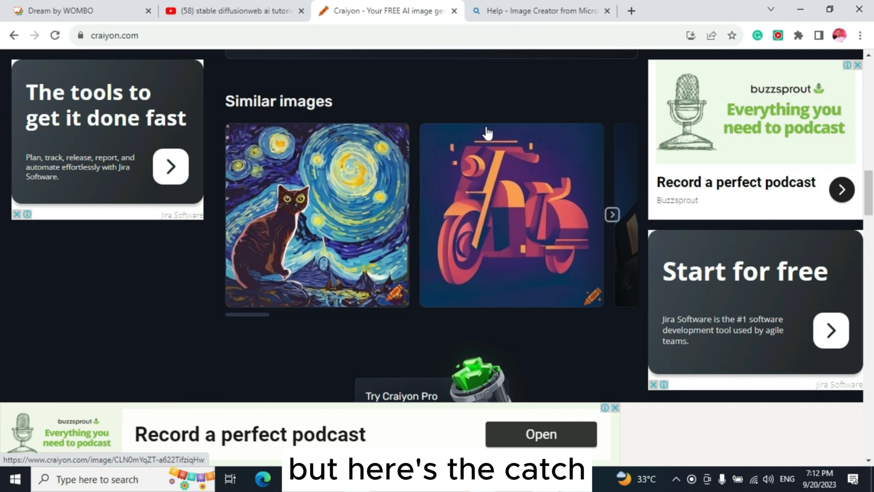
scroll("down", 3)
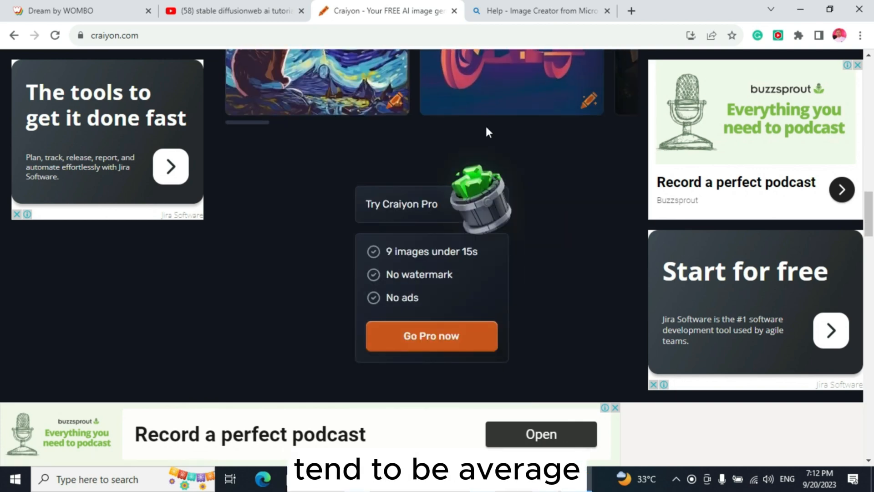
scroll("down", 3)
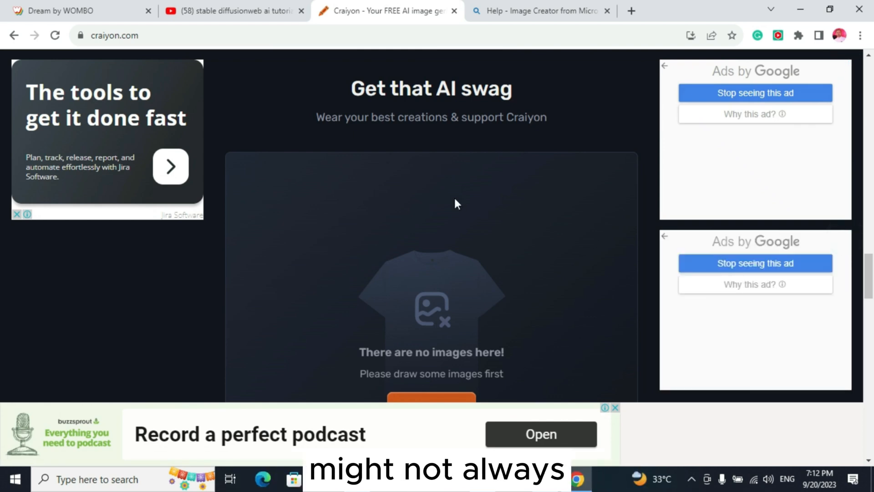
scroll("down", 3)
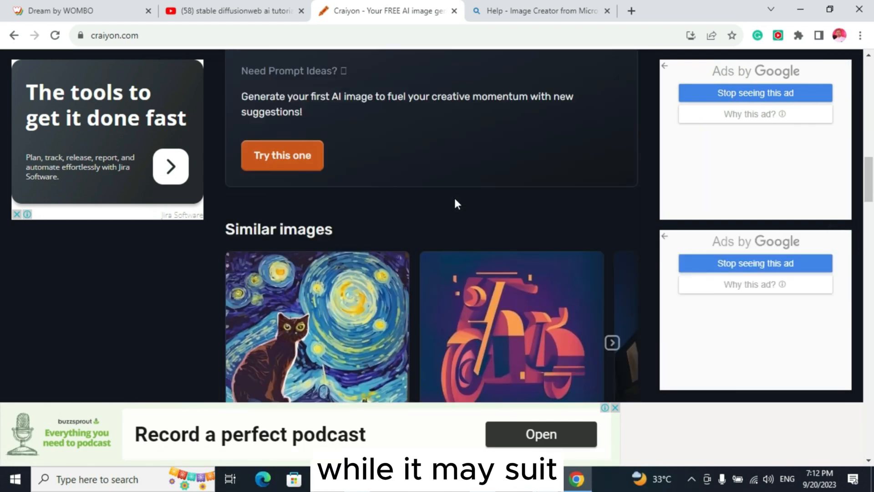
scroll("up", 3)
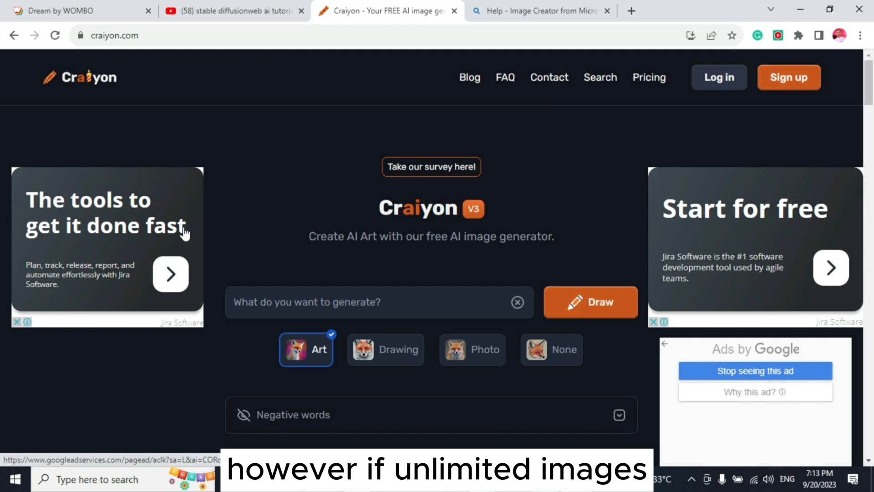
left_click(540, 11)
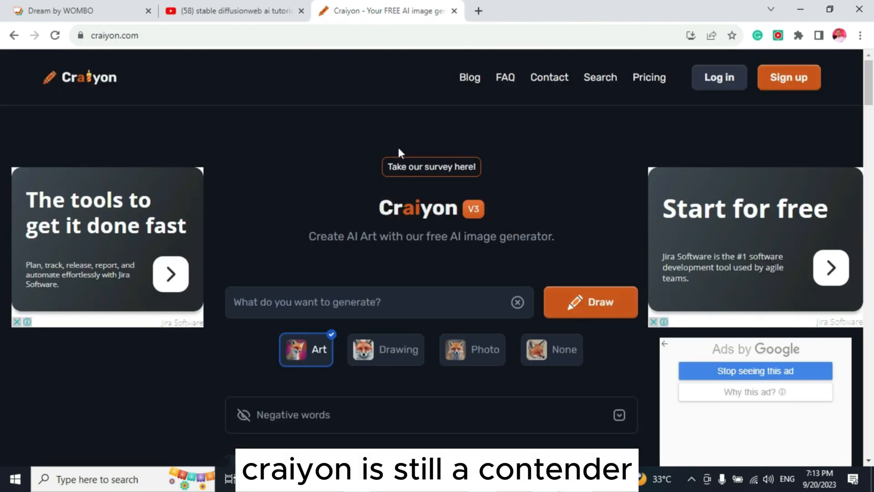
mouse_move(196, 176)
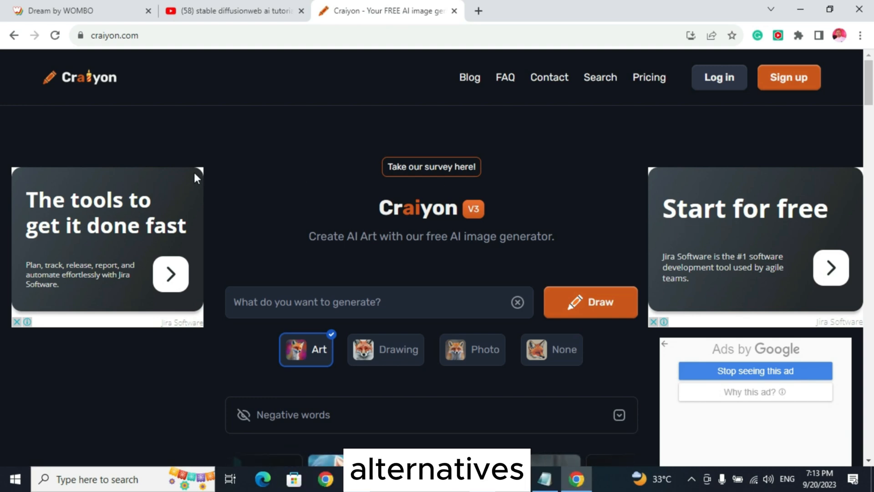
- Browse up and down the Stable Diffusion Web page to view its content
left_click(385, 15)
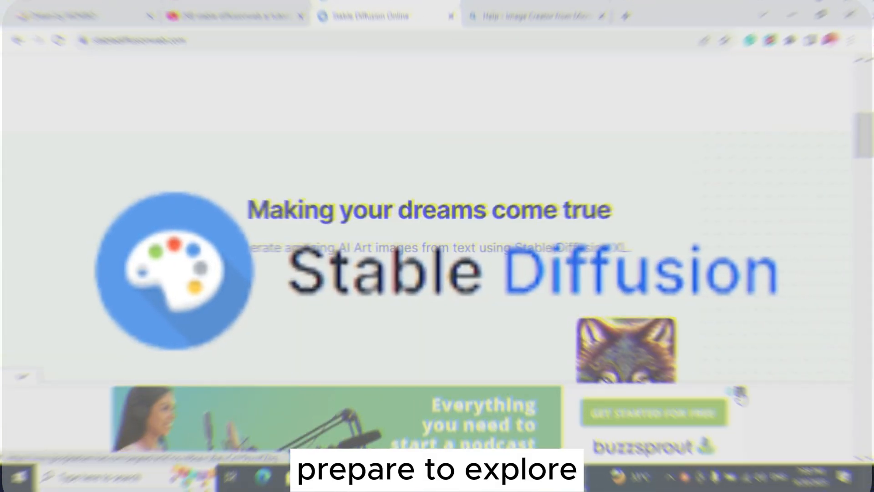
scroll("down", 3)
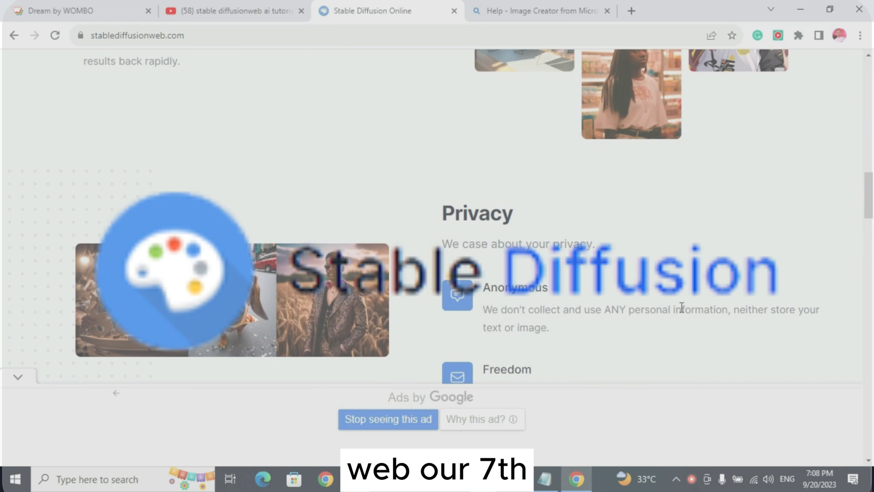
scroll("down", 3)
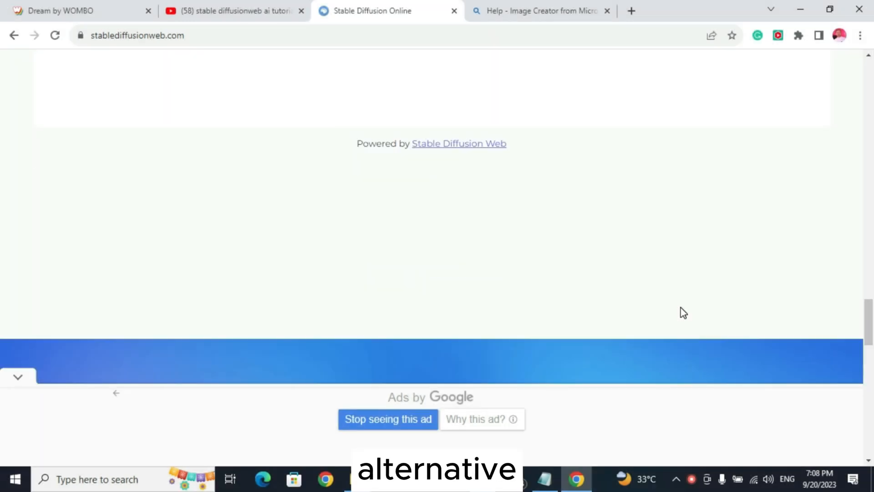
scroll("up", 3)
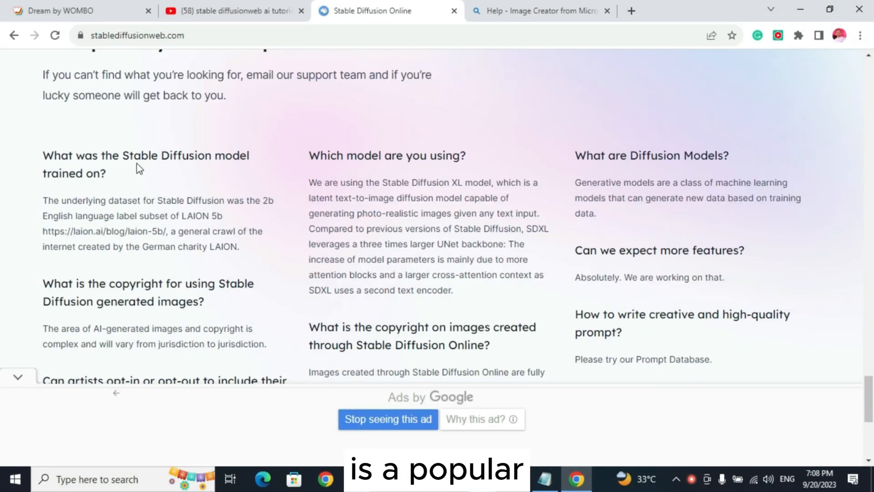
scroll("down", 3)
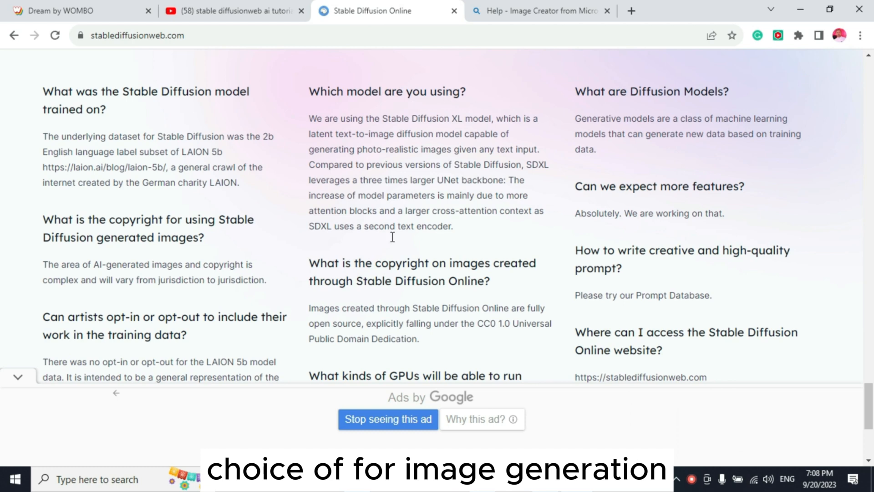
scroll("down", 3)
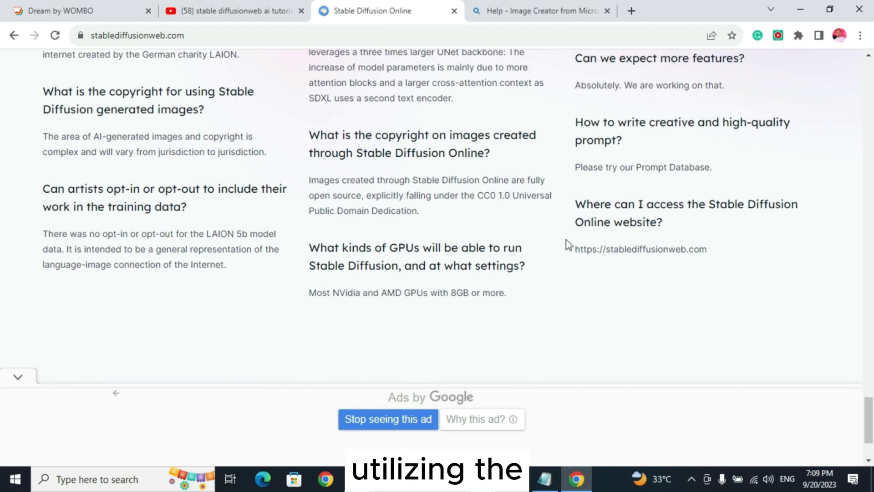
scroll("up", 3)
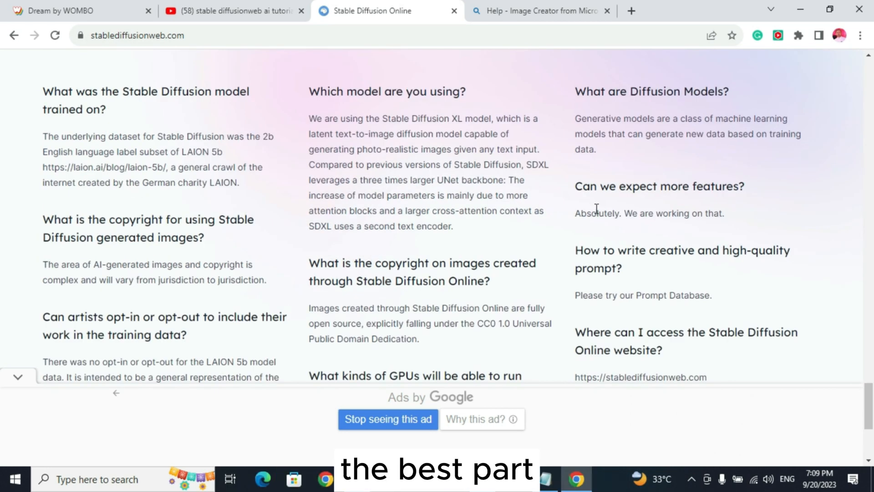
scroll("down", 3)
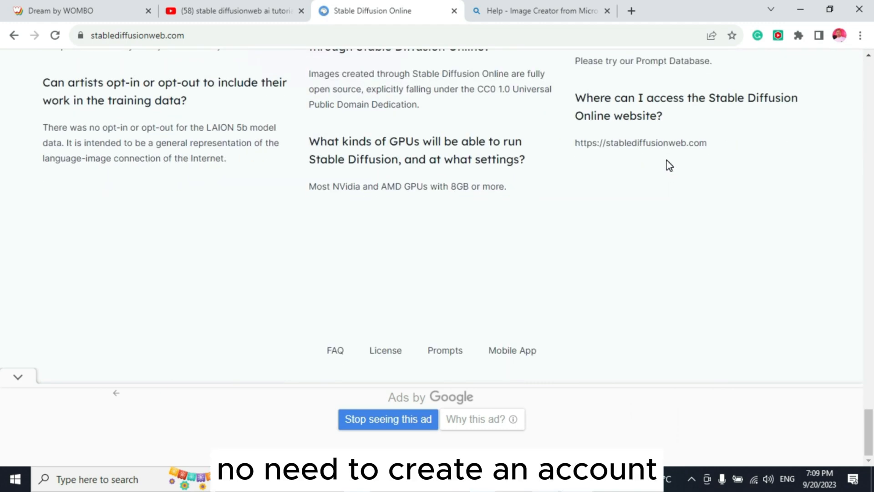
scroll("up", 3)
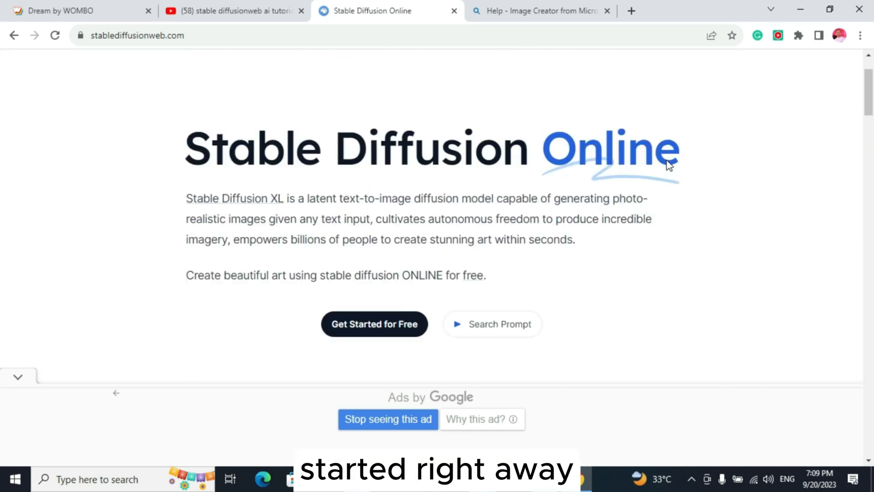
- Visit the Stable Diffusion WebUI, Prompt Generator and Features/FAQ pages from the navigation bar
left_click(384, 87)
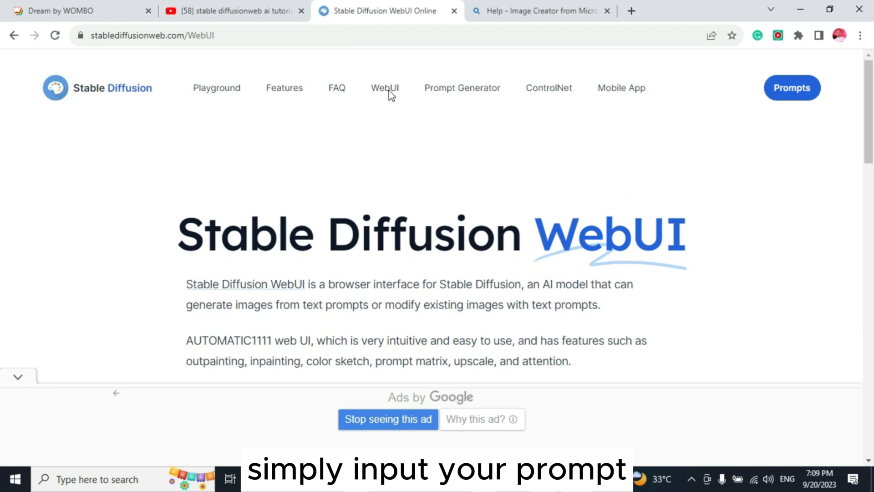
left_click(461, 87)
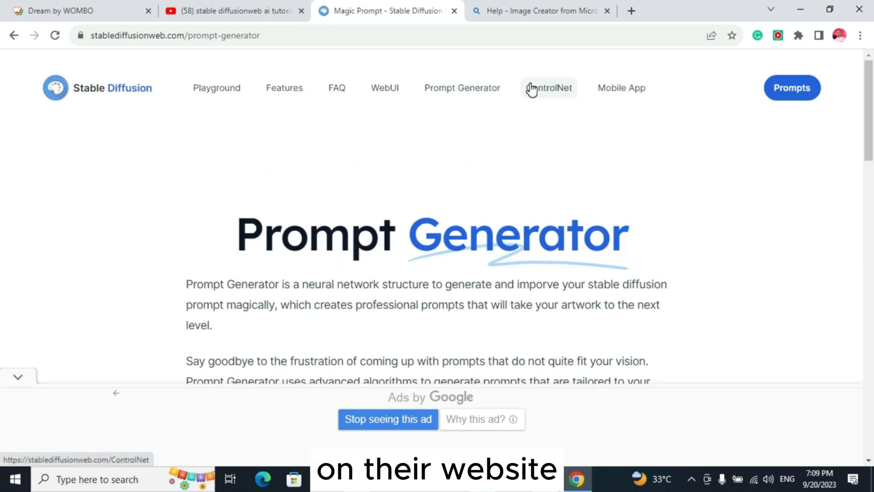
left_click(549, 88)
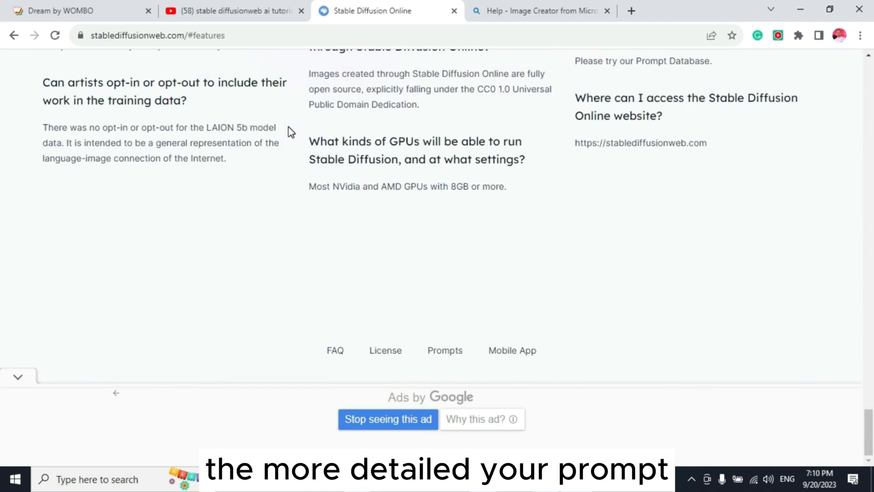
- Return to the home page and read through its FAQ answers
scroll("up", 3)
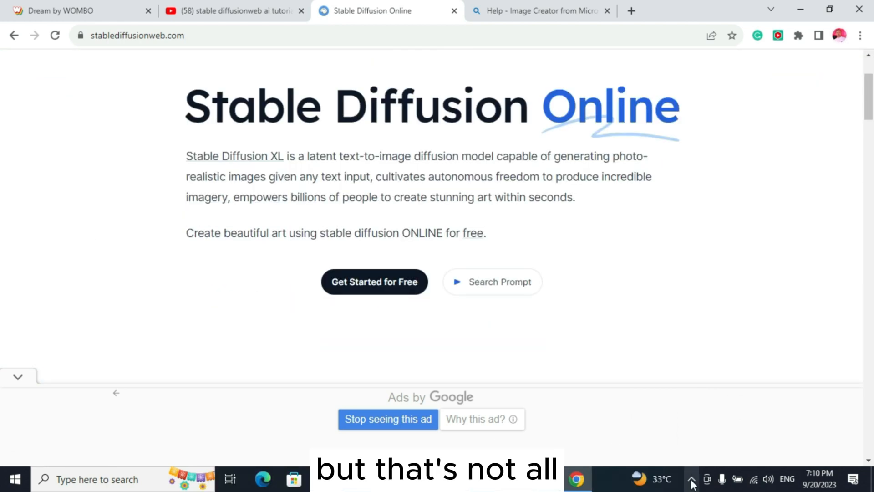
left_click(692, 479)
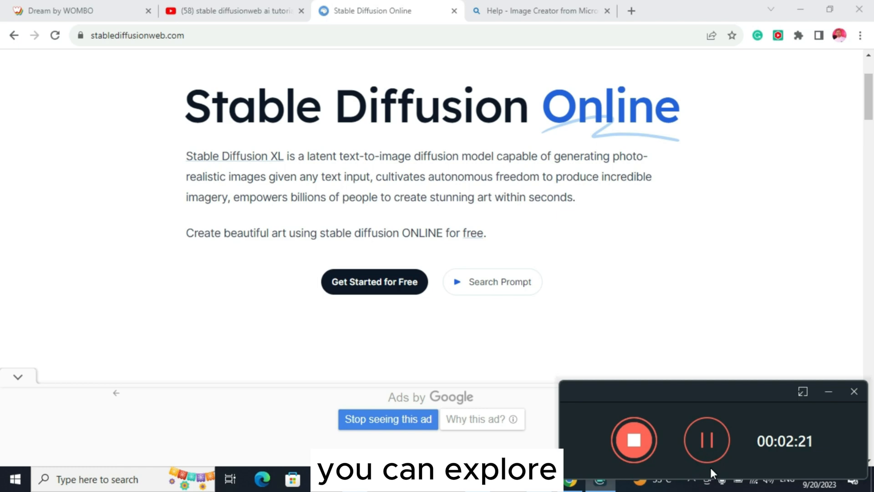
scroll("down", 3)
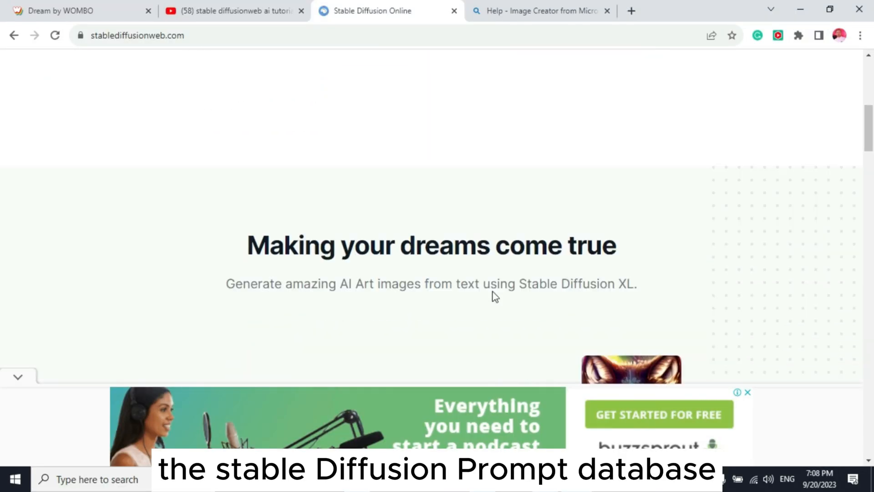
scroll("down", 3)
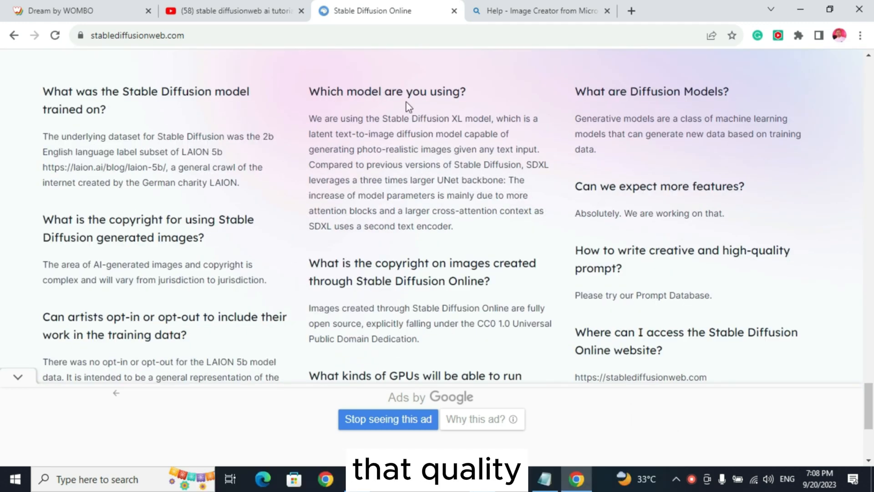
scroll("down", 3)
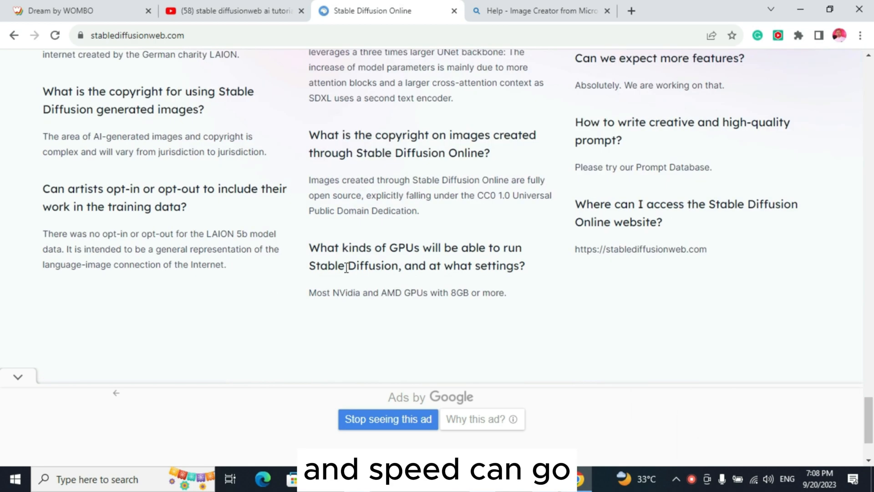
mouse_move(730, 117)
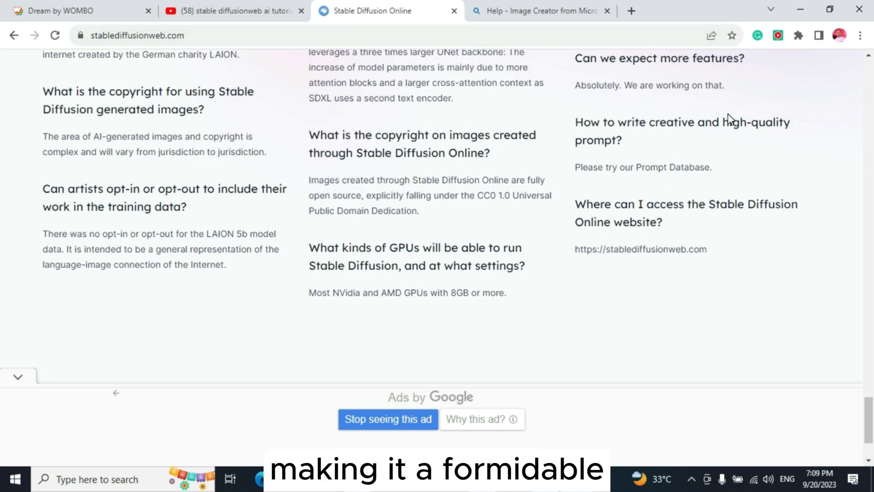
scroll("up", 3)
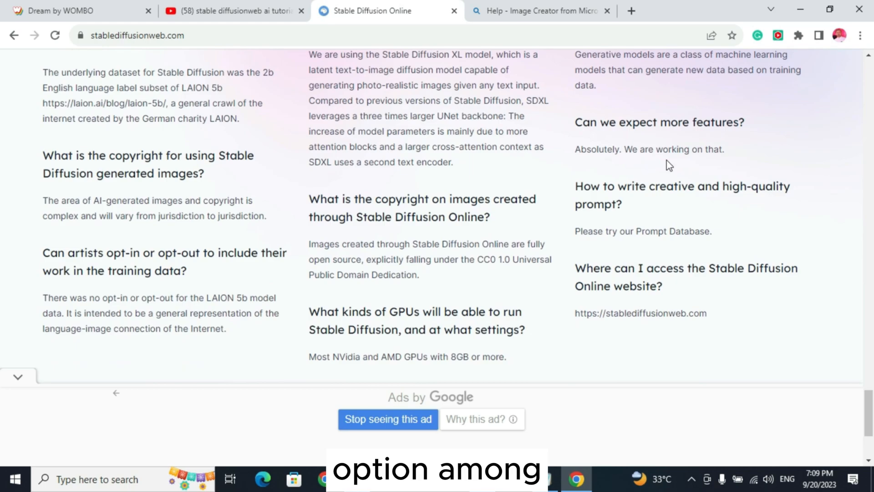
scroll("up", 3)
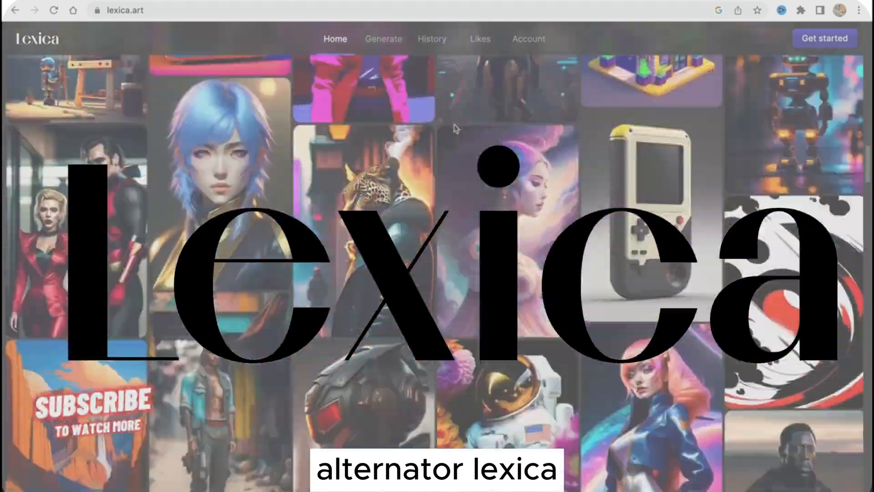
- Sign in to Lexica via Get started with a Google account
scroll("up", 3)
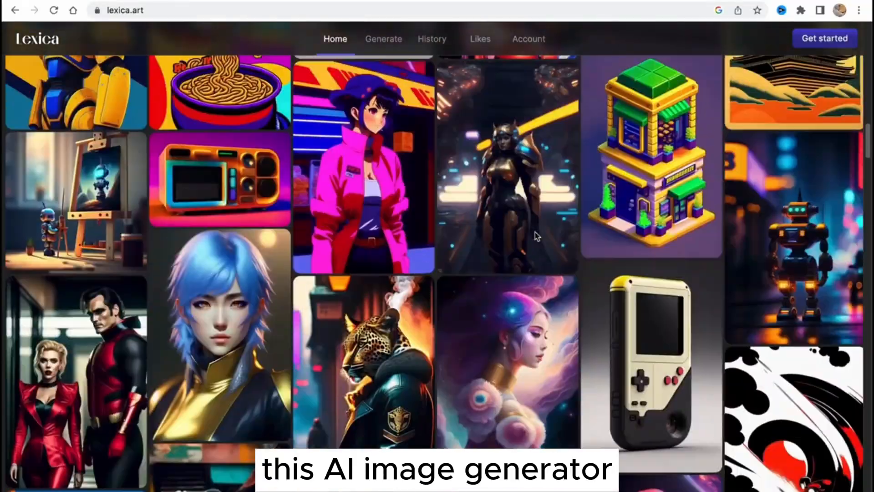
scroll("up", 3)
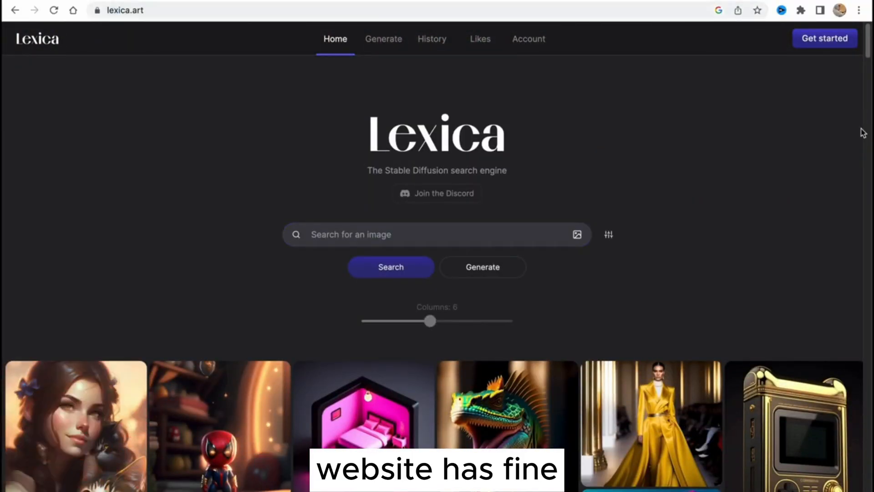
left_click(824, 38)
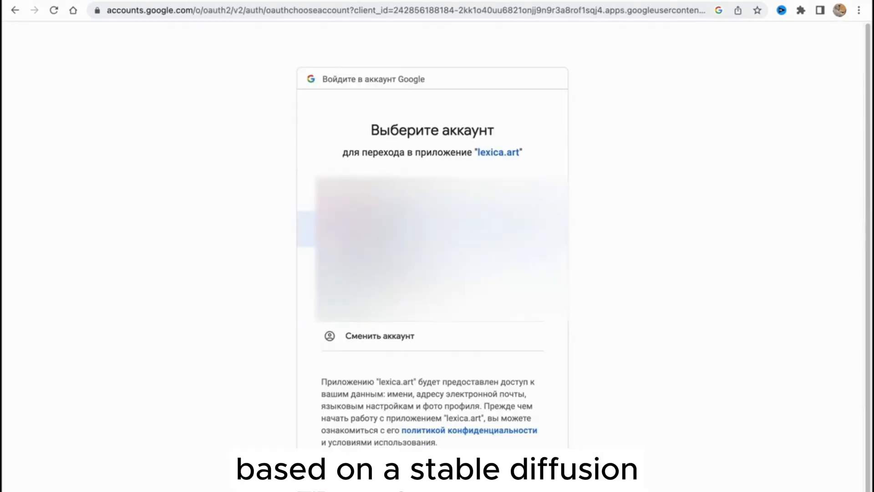
left_click(431, 249)
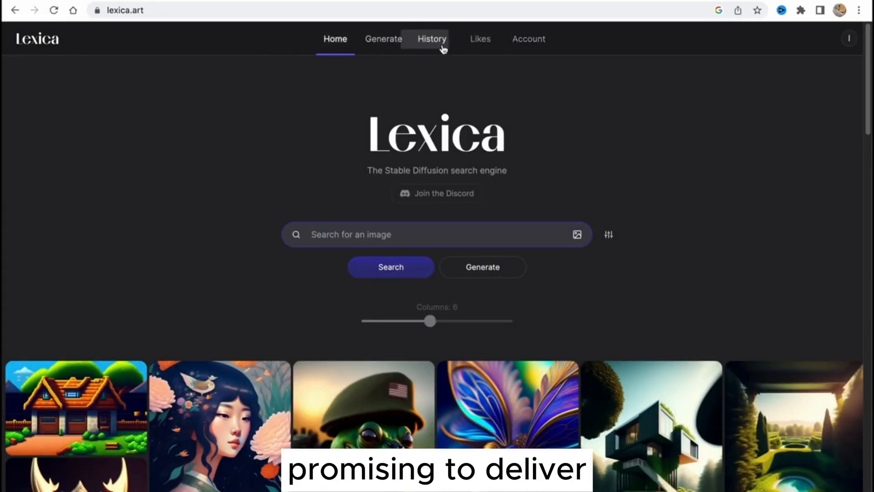
- Browse the Generate and History pages and view the astronaut-in-a-jungle example's details
left_click(383, 39)
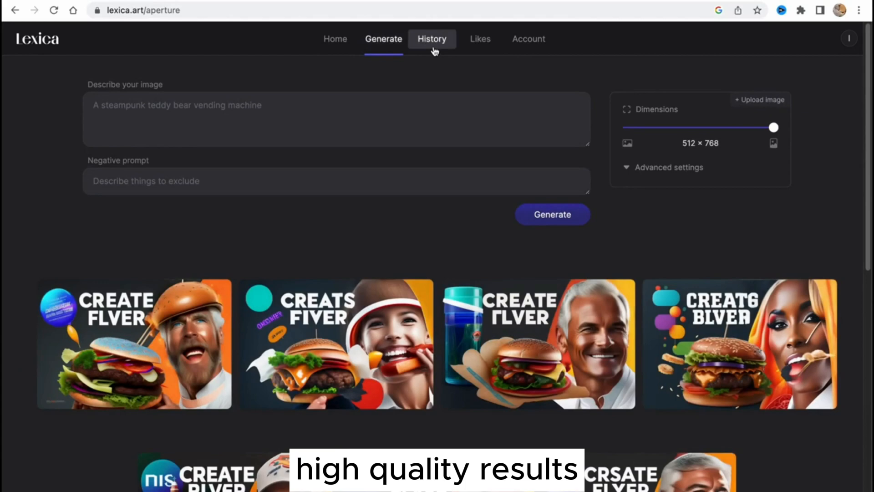
left_click(432, 39)
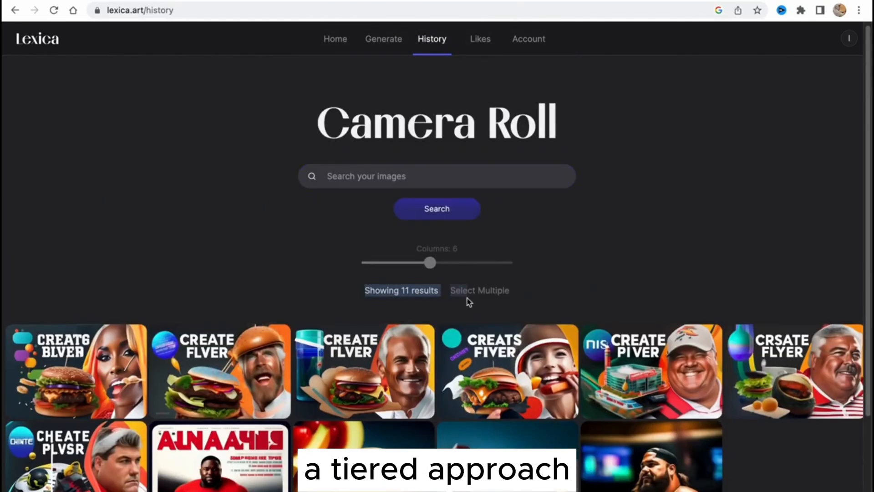
left_click(528, 39)
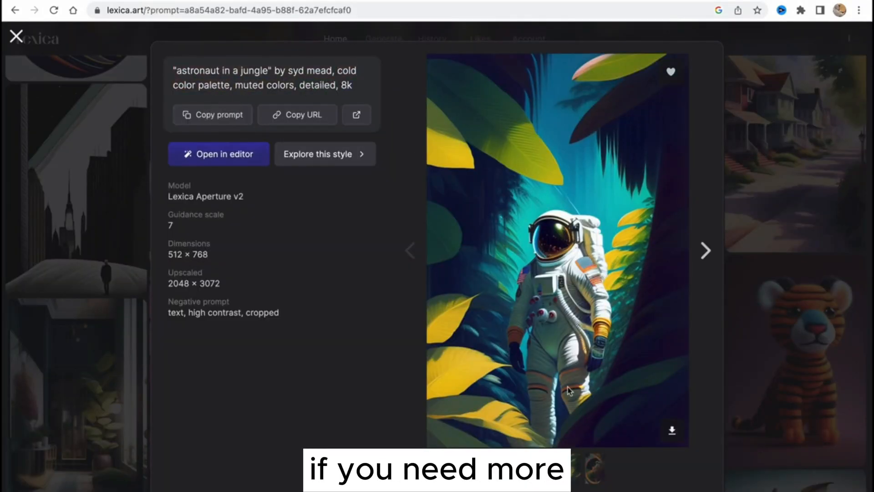
left_click(15, 38)
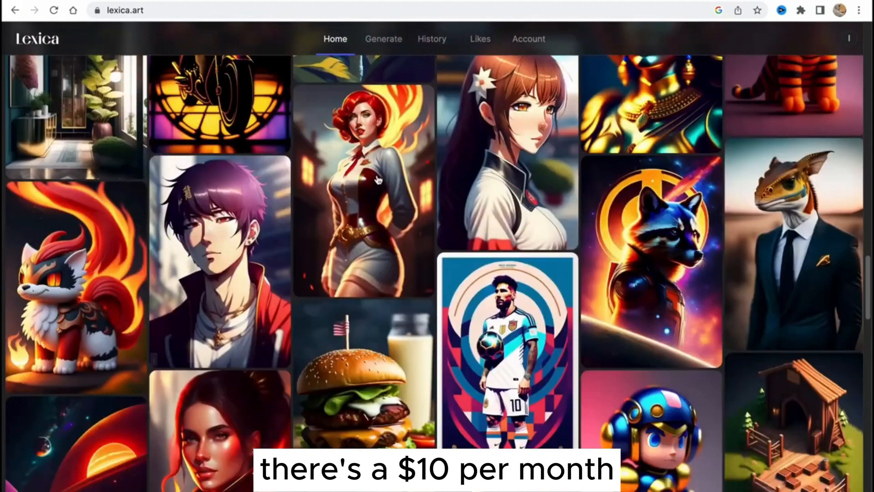
- Enter the prompt '"Astronaut in a Jungle" by Syd Mead, cold color palette, muted colors, detailed, 8k'
left_click(384, 39)
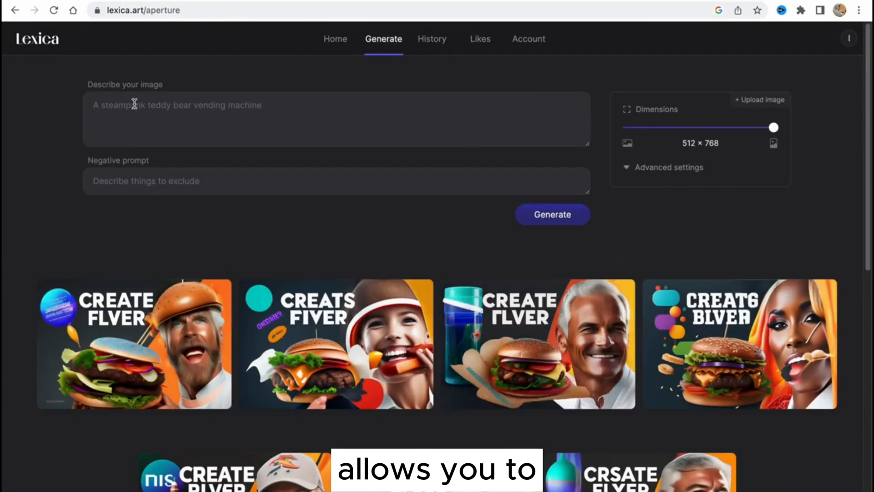
type("\"Astronaut in a Jungle\" by Syd Mead, cold color palette, muted colors, detailed, 8k")
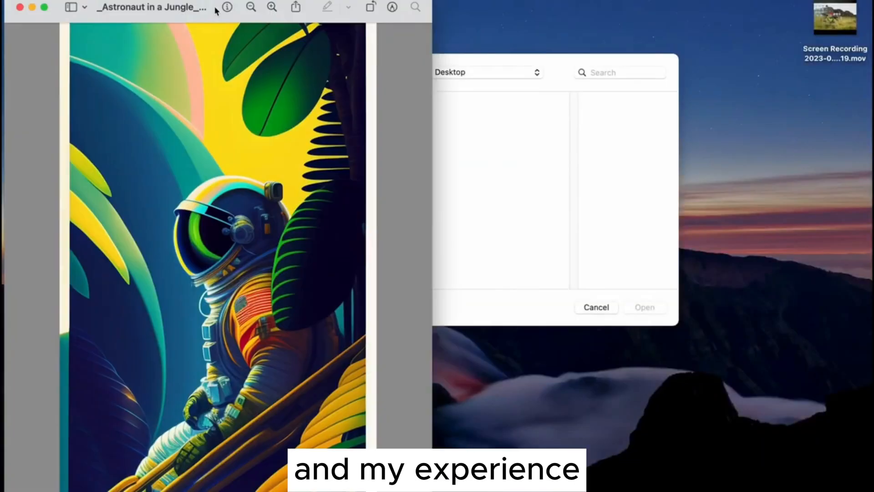
- Generate the astronaut images, then upload a guide picture under Advanced settings for image-to-image
left_click(596, 307)
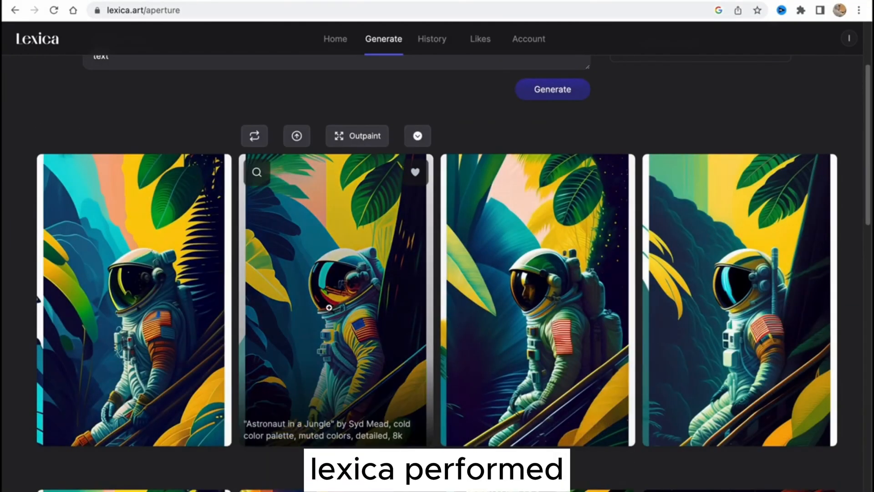
scroll("up", 3)
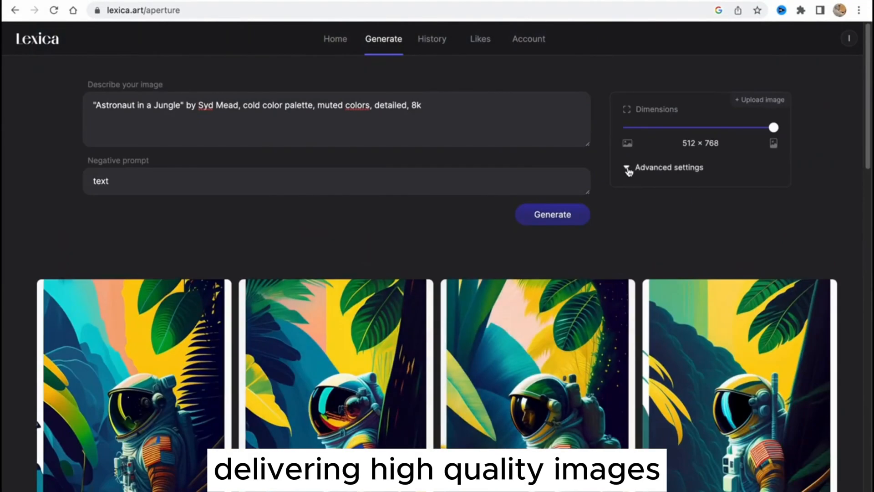
left_click(760, 100)
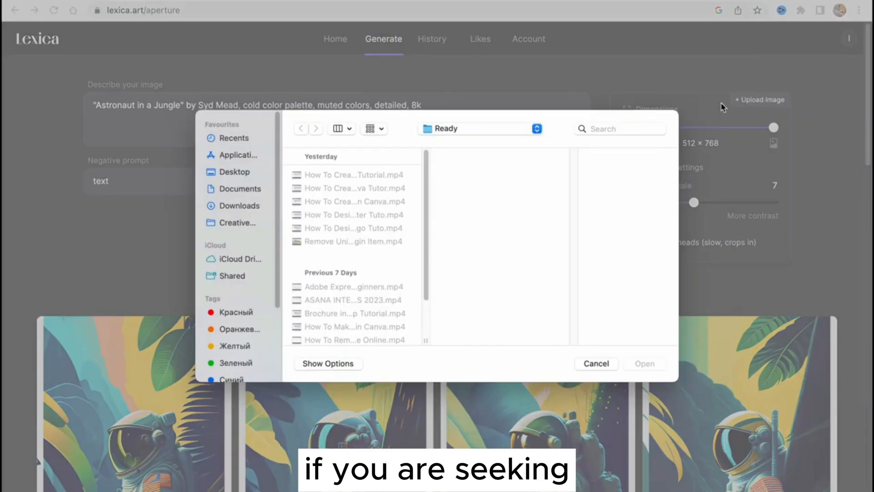
left_click(595, 363)
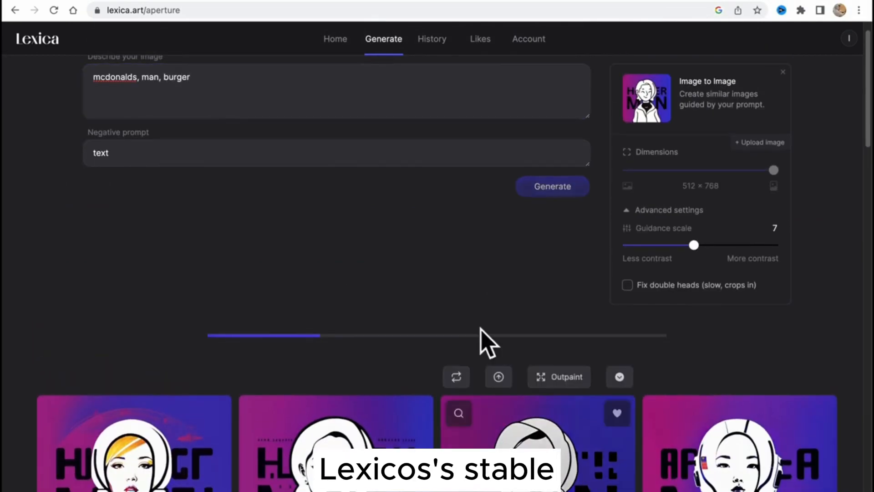
scroll("up", 3)
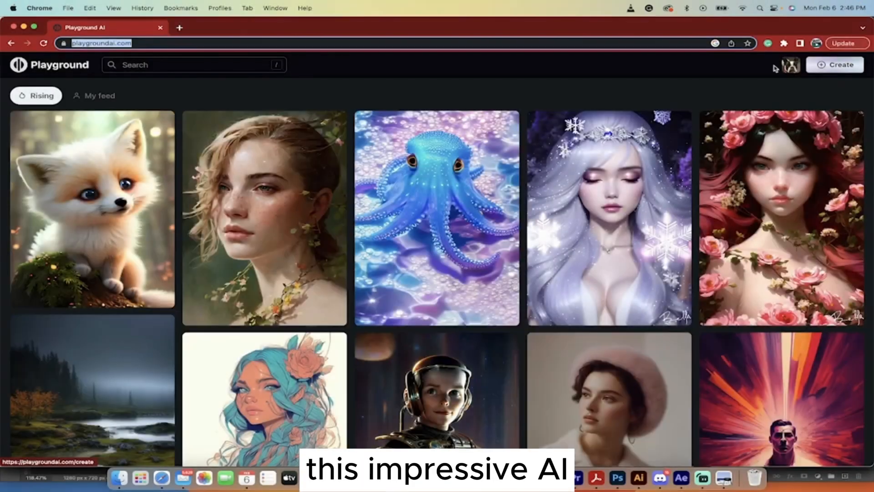
- Generate 'French bulldog sitting on the beach, blue lake, mountains in the background' in the Create workspace
left_click(834, 64)
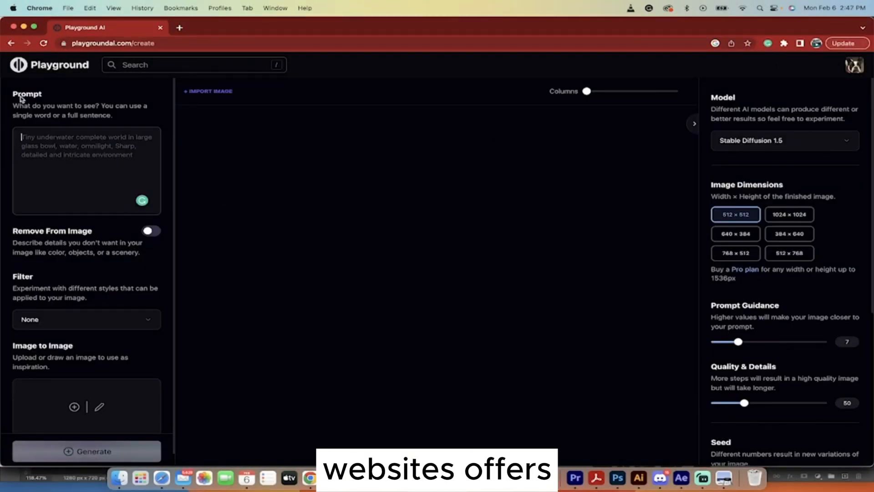
type("French bulldog sitting on the beach, blue lake, mountains in the background")
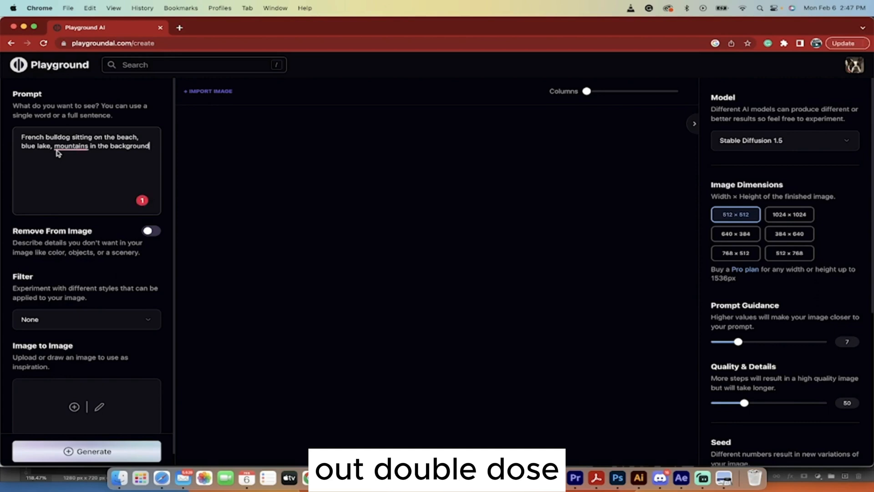
left_click(86, 451)
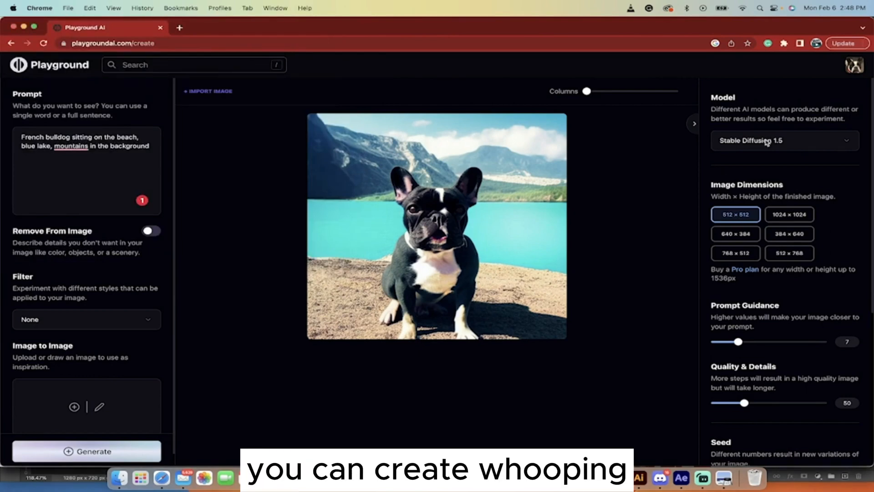
- Review the AI model list and apply the Cinematic (warm) style filter
left_click(784, 140)
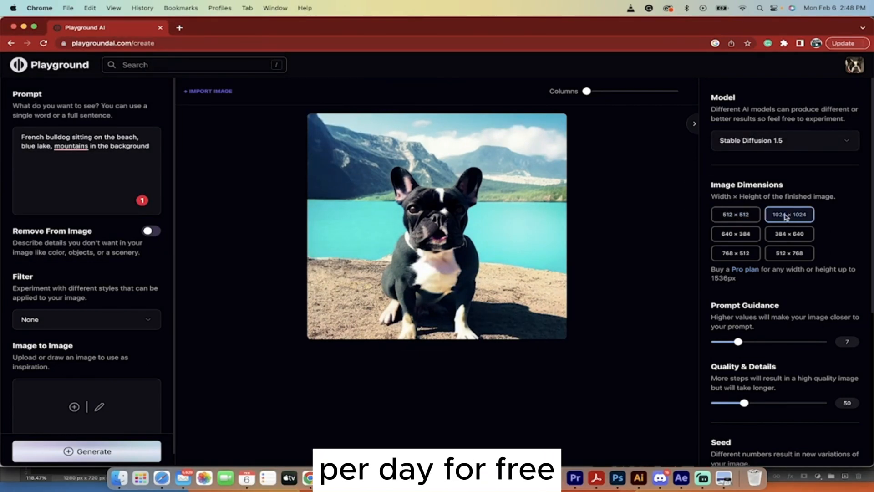
scroll("down", 3)
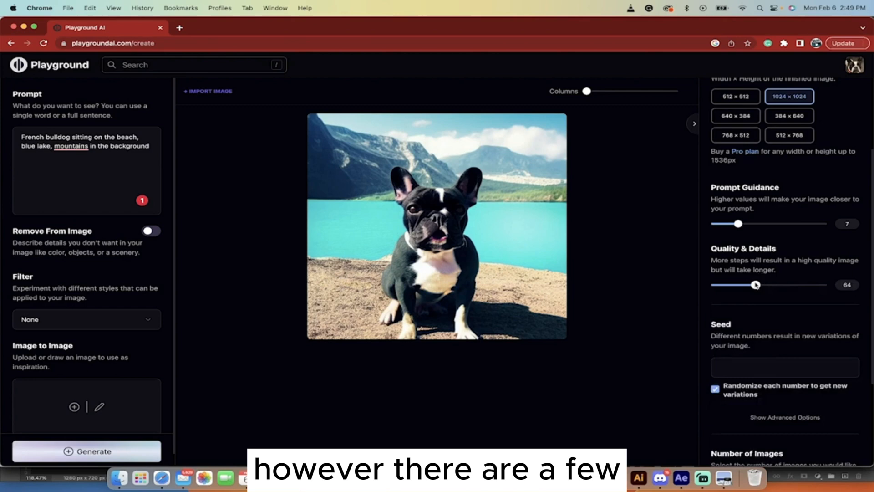
scroll("down", 3)
type("glasses")
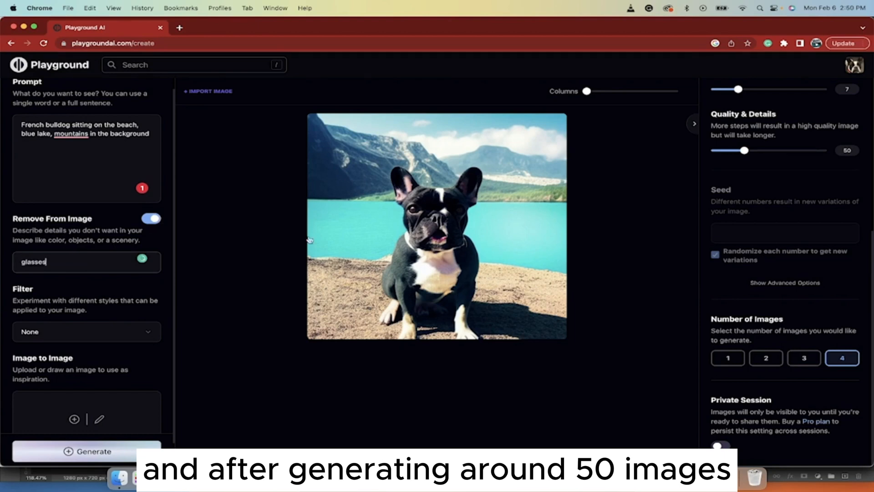
left_click(86, 331)
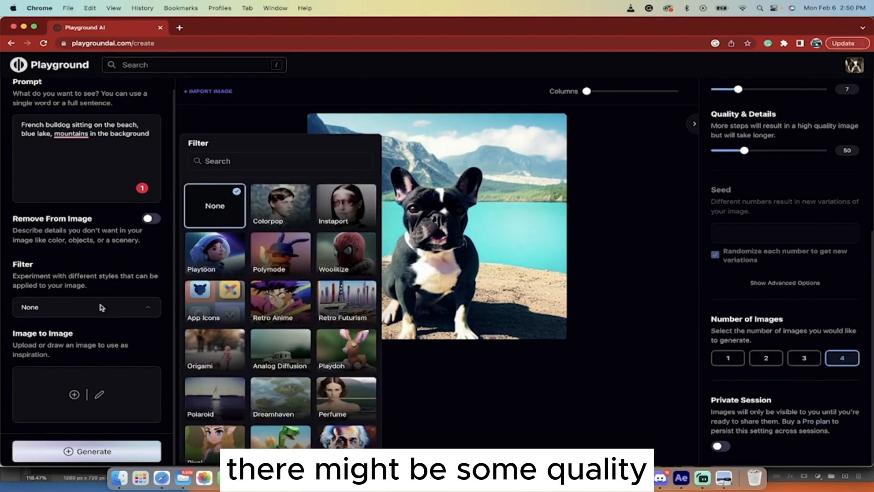
scroll("down", 3)
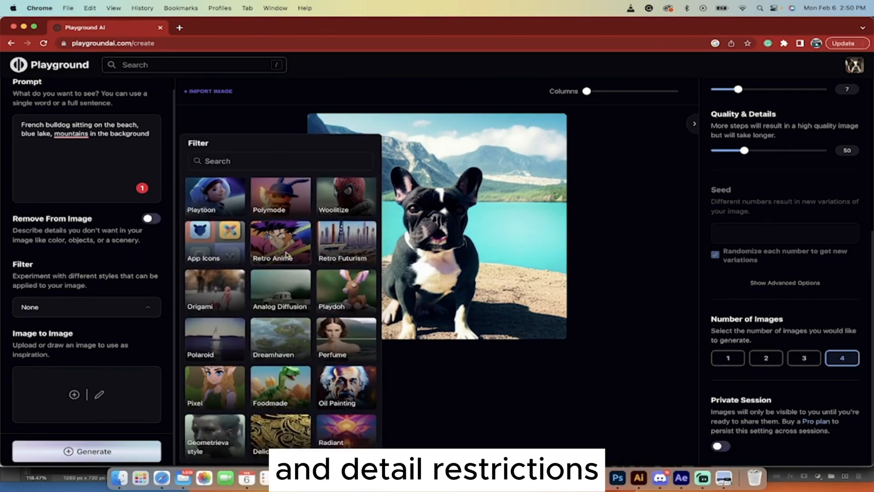
scroll("down", 3)
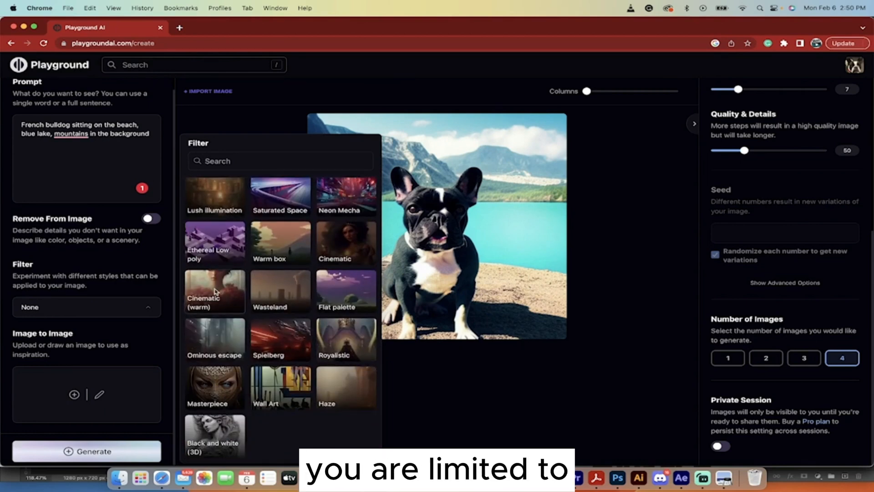
left_click(214, 290)
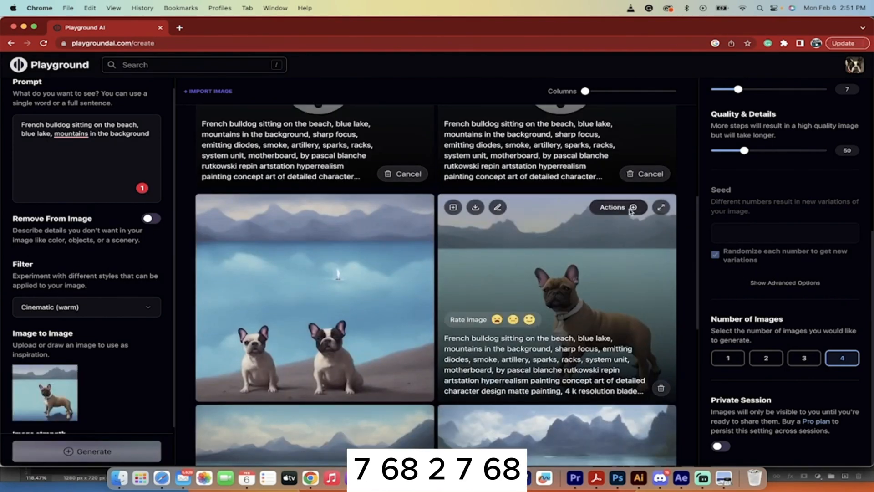
- Send the brown bulldog result to the edit page via its Actions menu
left_click(619, 207)
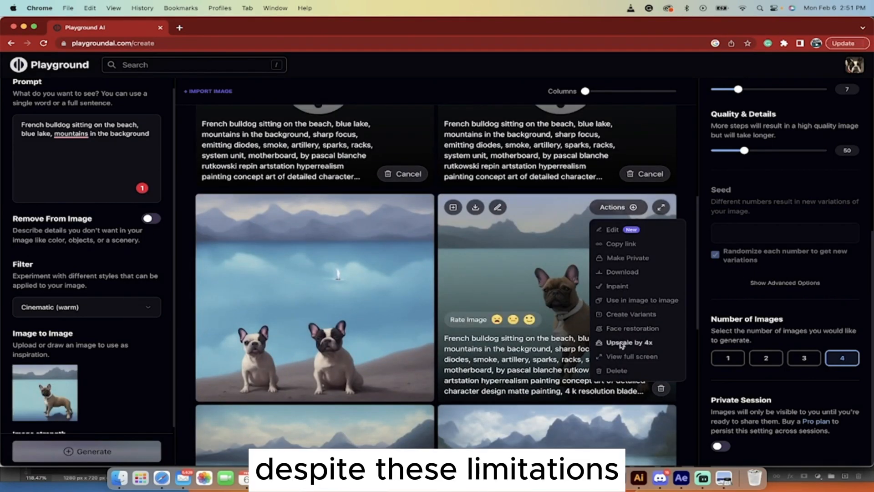
left_click(612, 229)
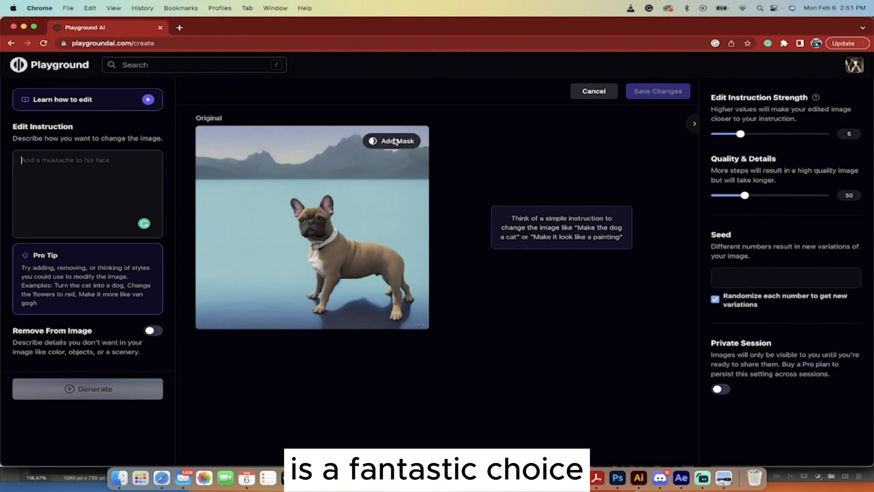
- Add a mask over the bulldog's eye and generate a 'pink' edit beside the original
left_click(392, 140)
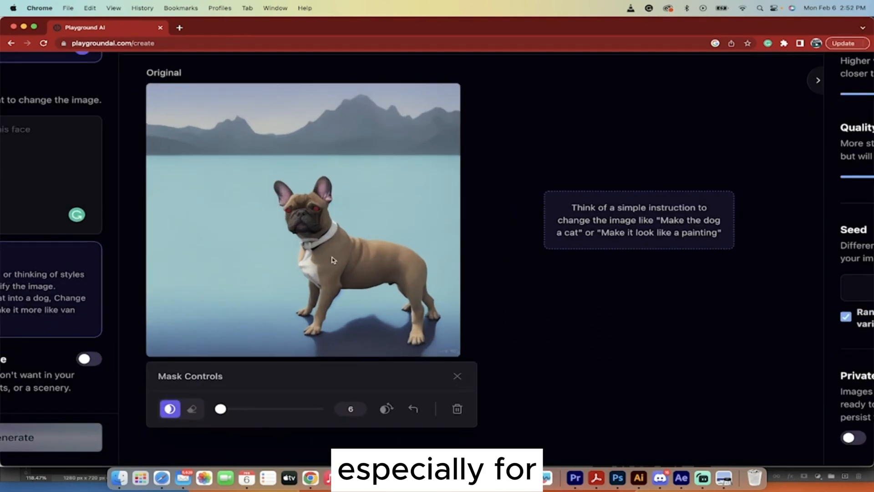
left_click(87, 388)
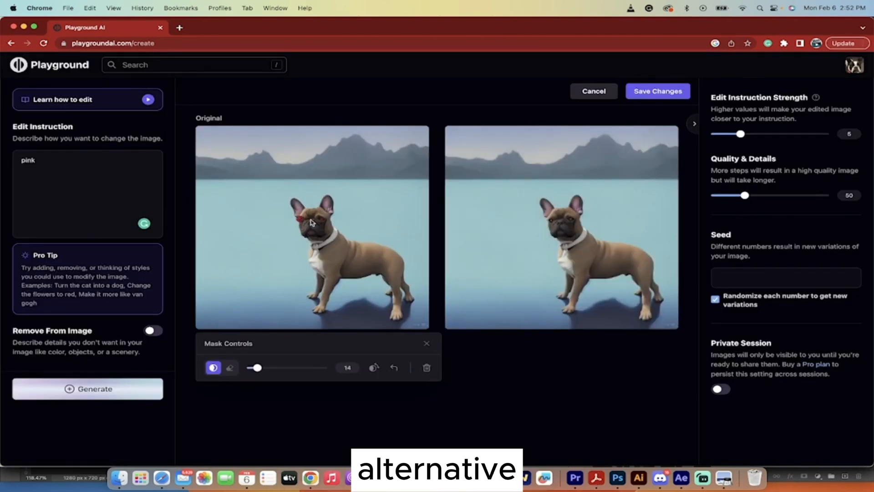
left_click(87, 388)
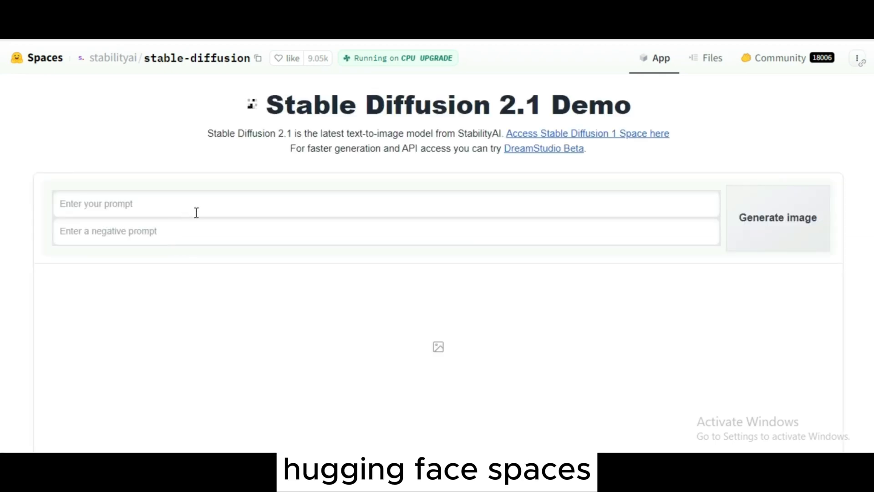
- Generate images for 'cat and dog playing in garden' in the Stable Diffusion 2.1 demo
type("cat and")
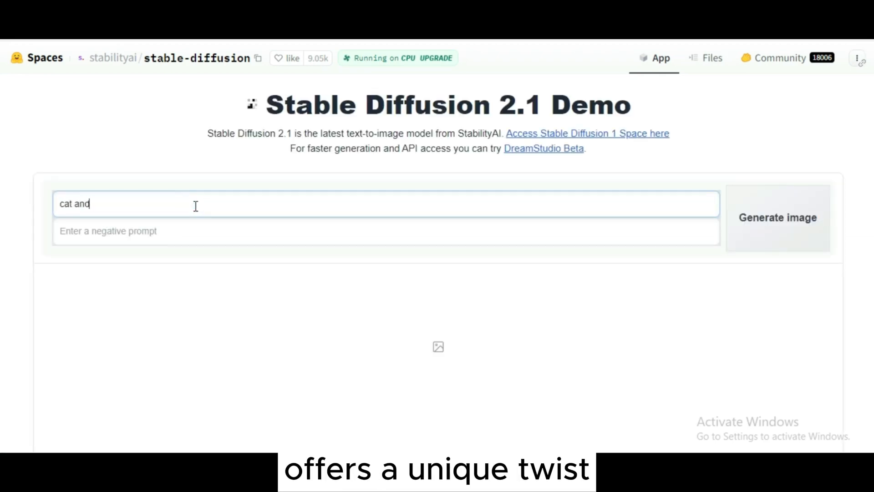
type("dog playing")
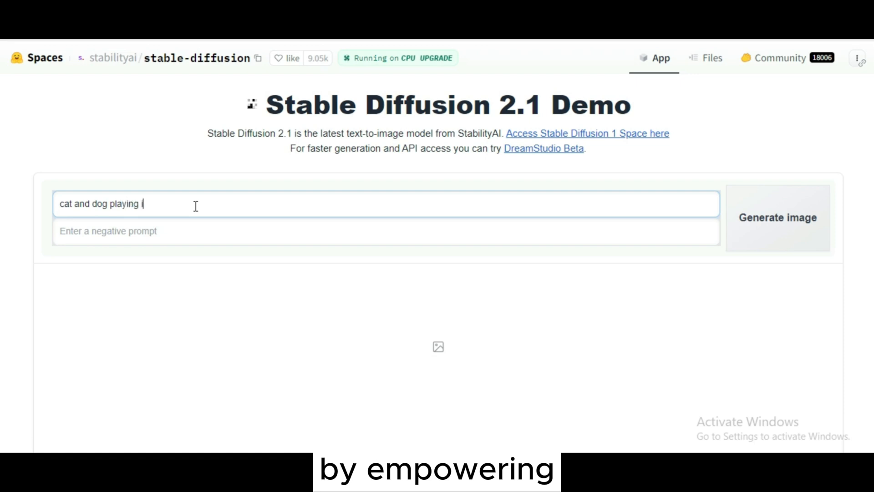
type("in garden")
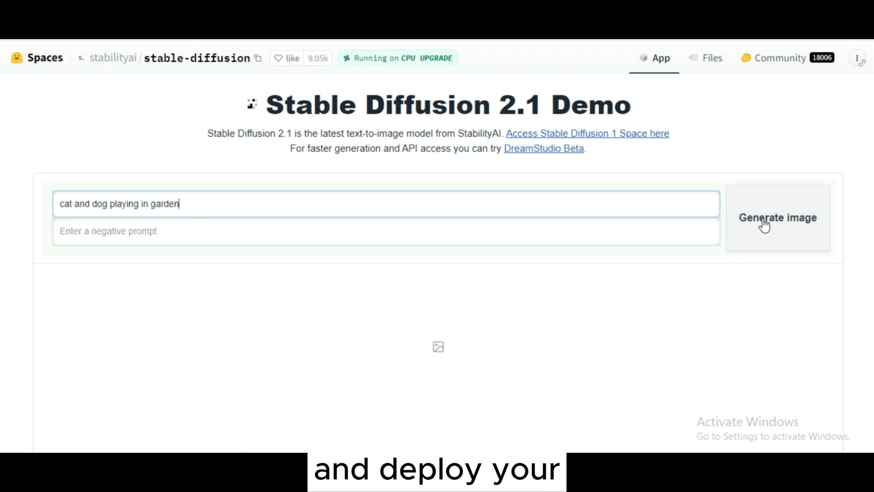
left_click(777, 218)
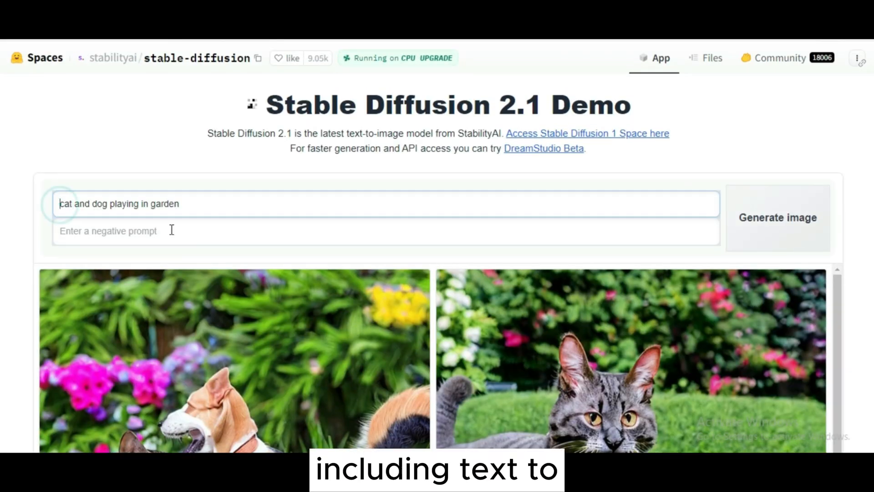
- Prefix the prompt with 'painting of' and generate painting-style versions
type("painting of")
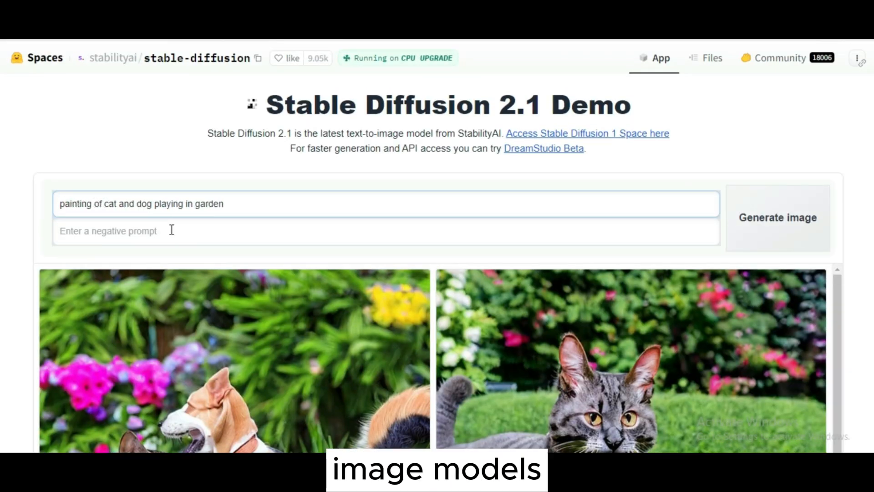
left_click(777, 218)
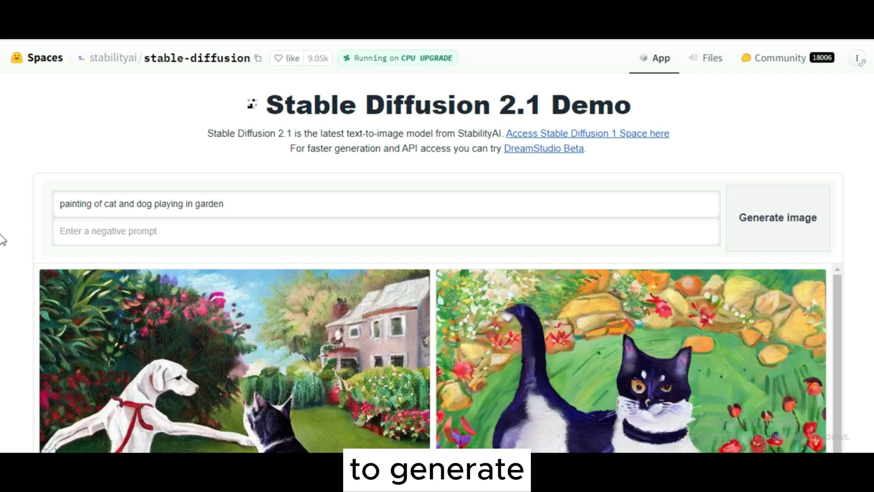
mouse_move(578, 154)
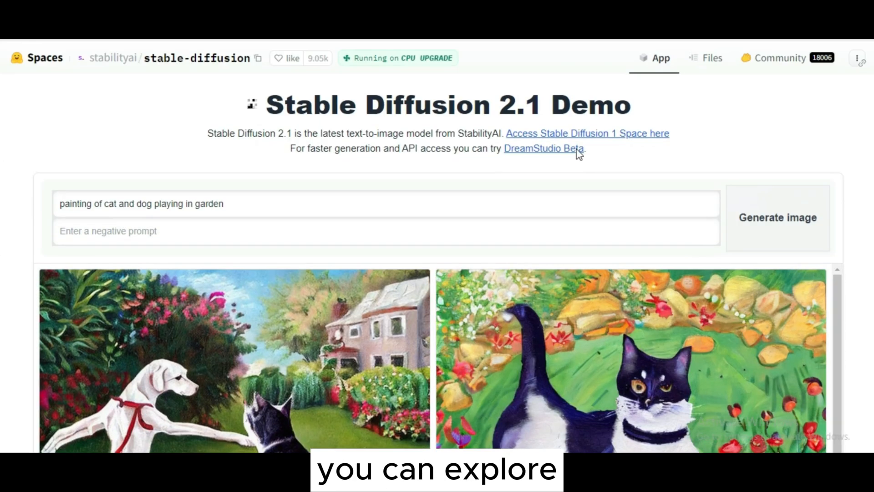
- Search Spaces for 'stable diffusion', enter the v1-5 demo and start a portrait prompt
left_click(37, 57)
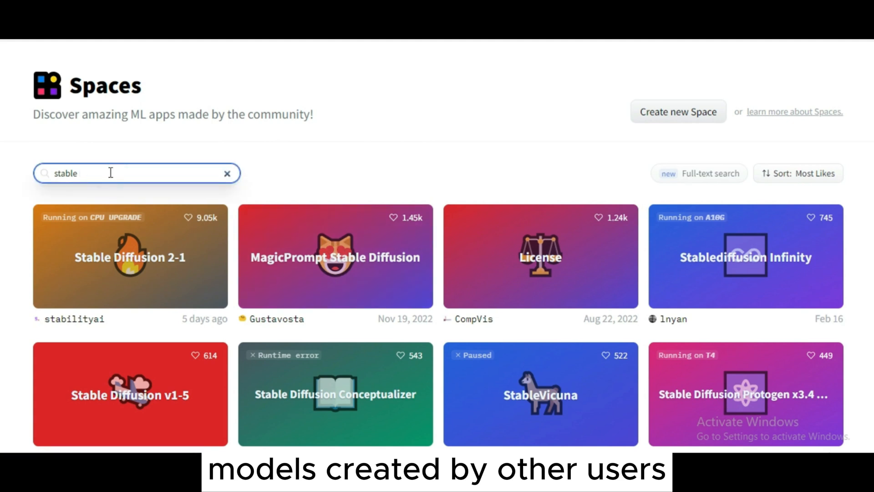
type("diffusion")
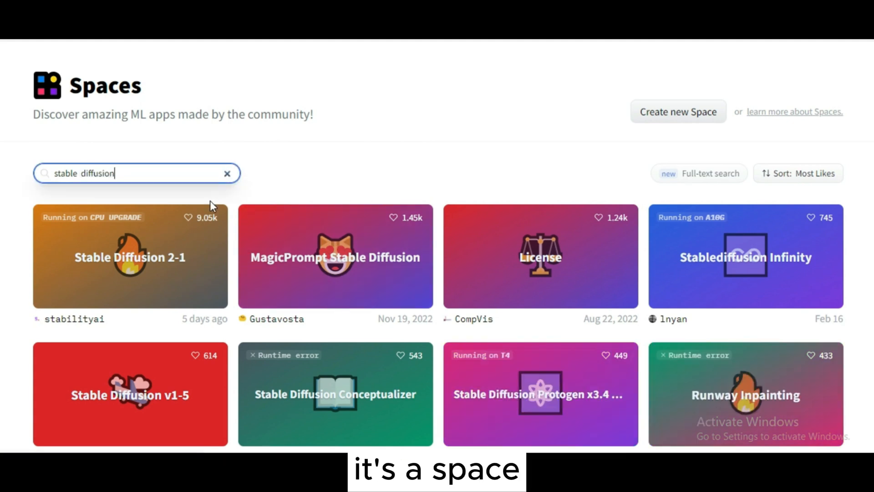
mouse_move(679, 310)
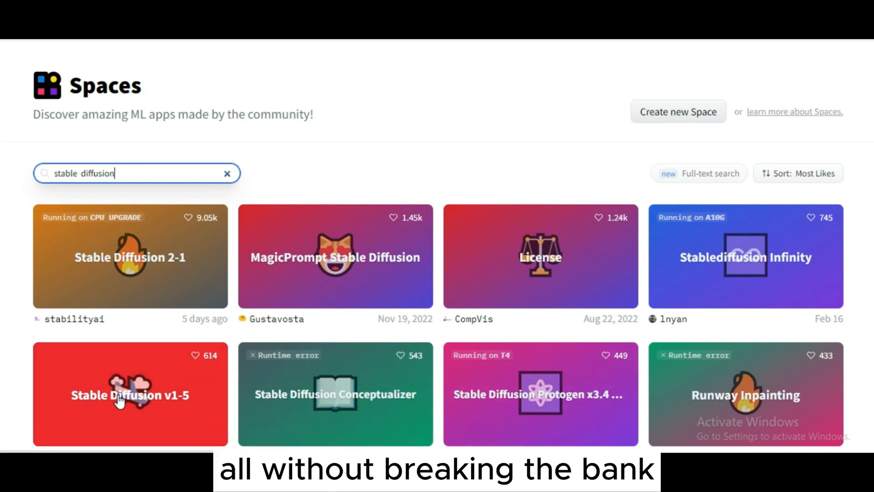
left_click(130, 394)
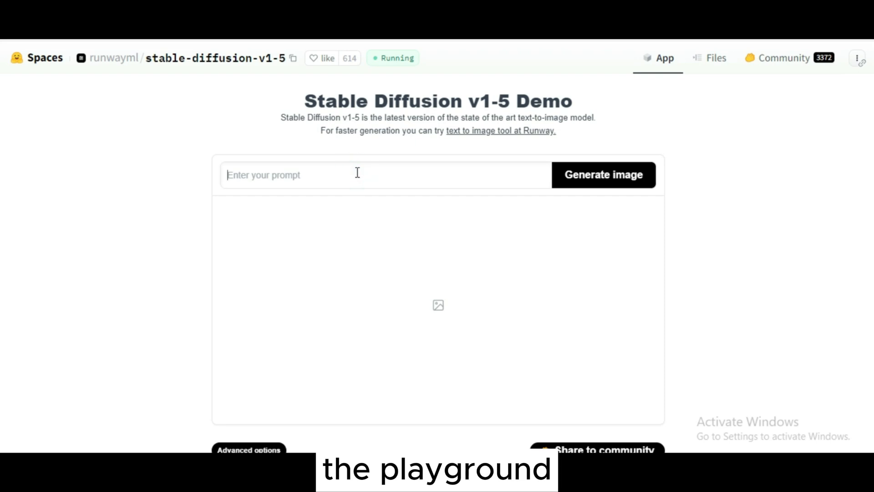
left_click(603, 174)
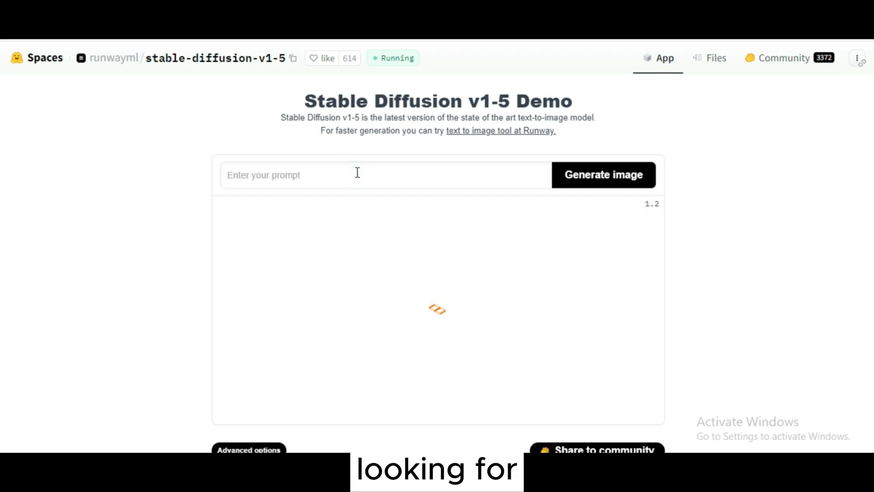
type("pportrai")
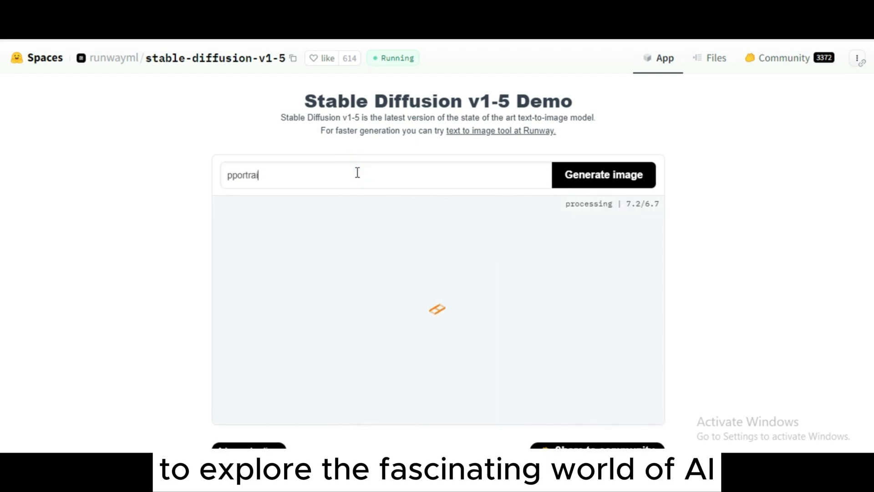